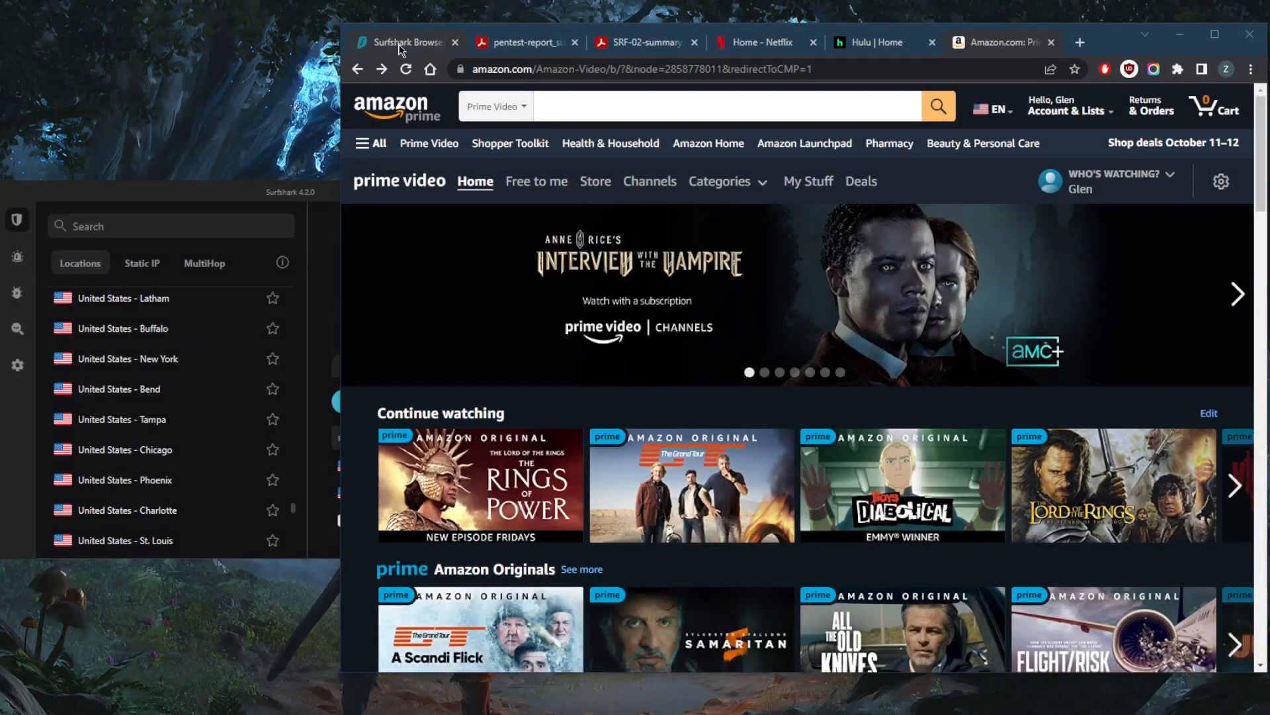
Switch from Amazon Prime Video to the Surfshark blog article on the extensions' security audit
{"action": "left_click", "coordinate": [405, 43]}
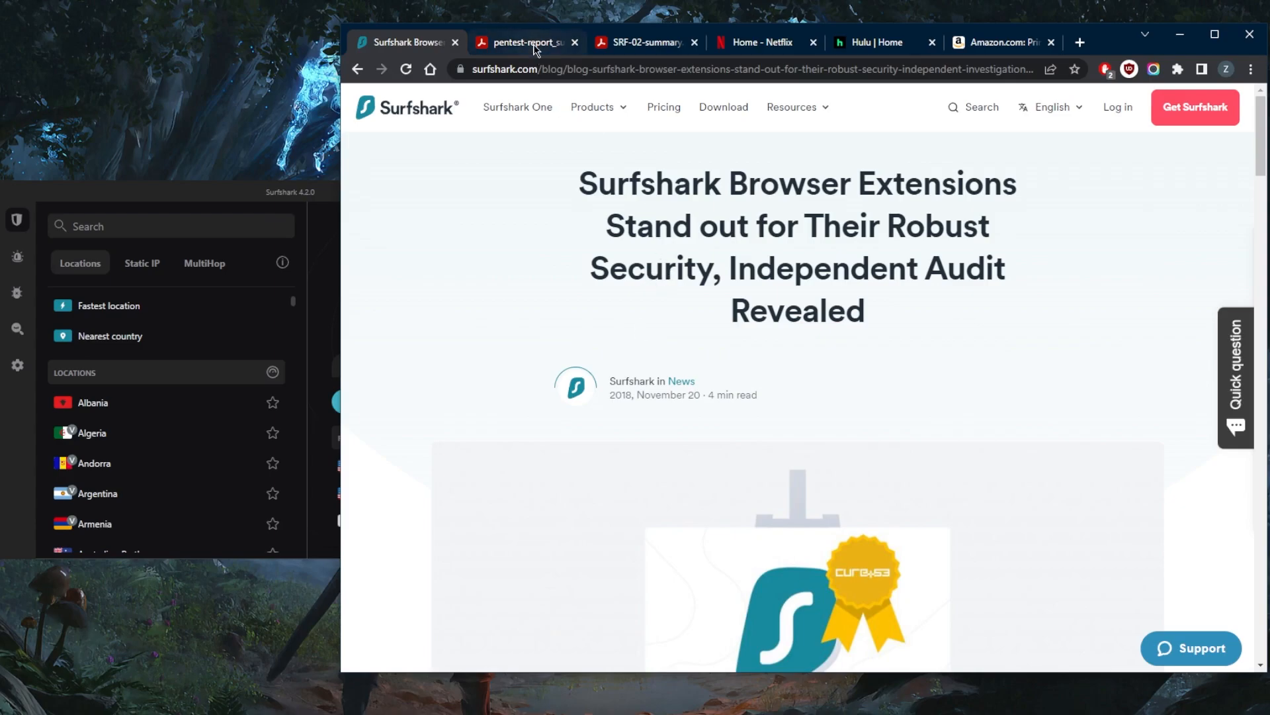
View the 2018 pentest-report_surfshark PDF, then show the Cure53 SRF-02 management summary
{"action": "left_click", "coordinate": [645, 43]}
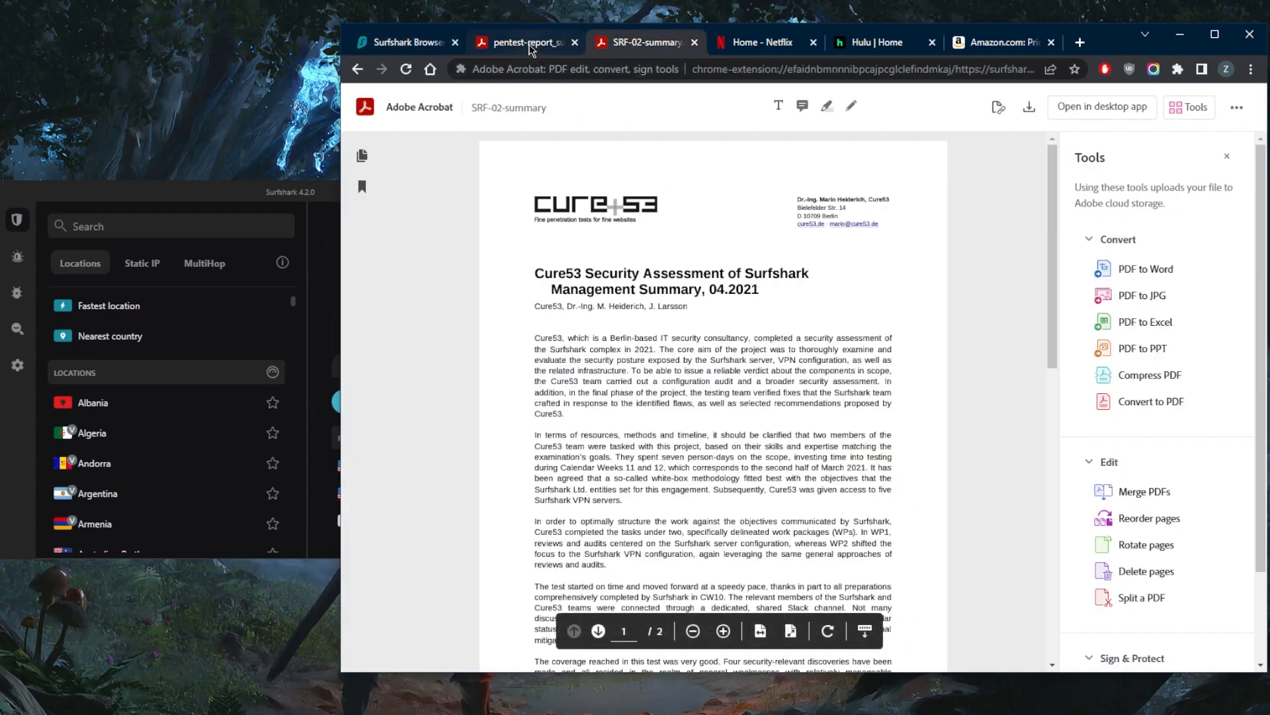
{"action": "left_click", "coordinate": [523, 42]}
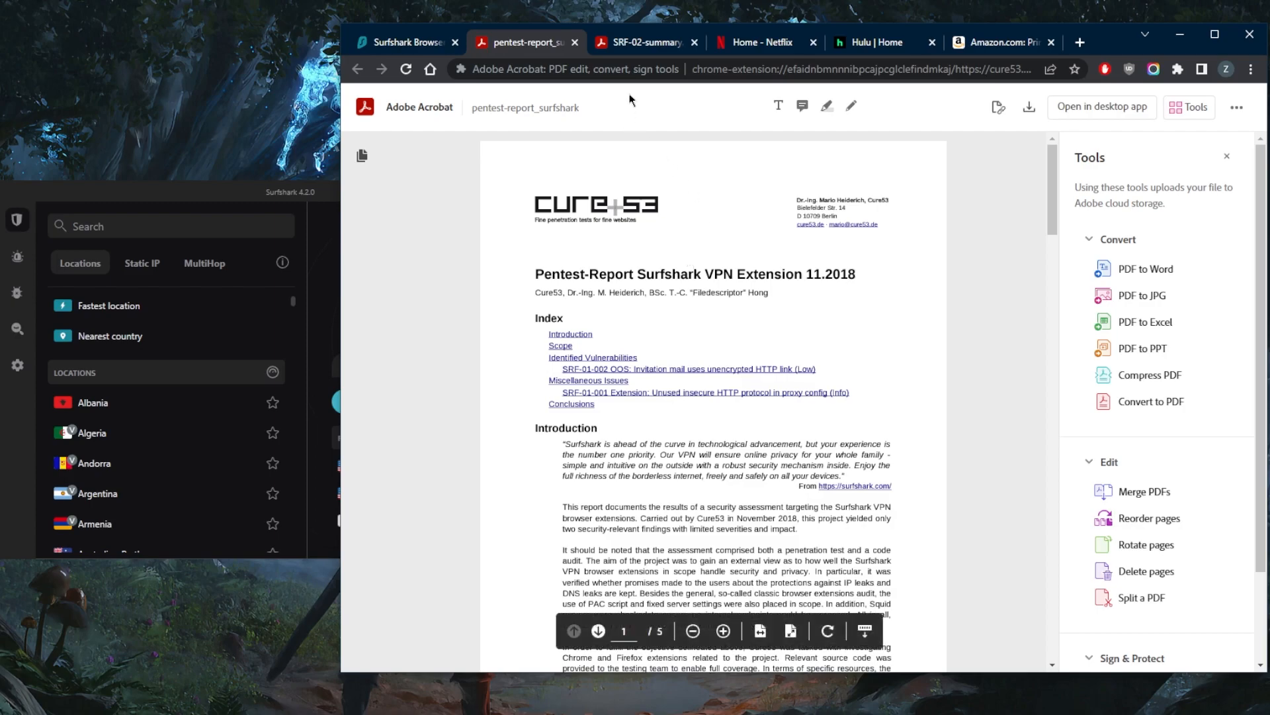
{"action": "left_click", "coordinate": [641, 42]}
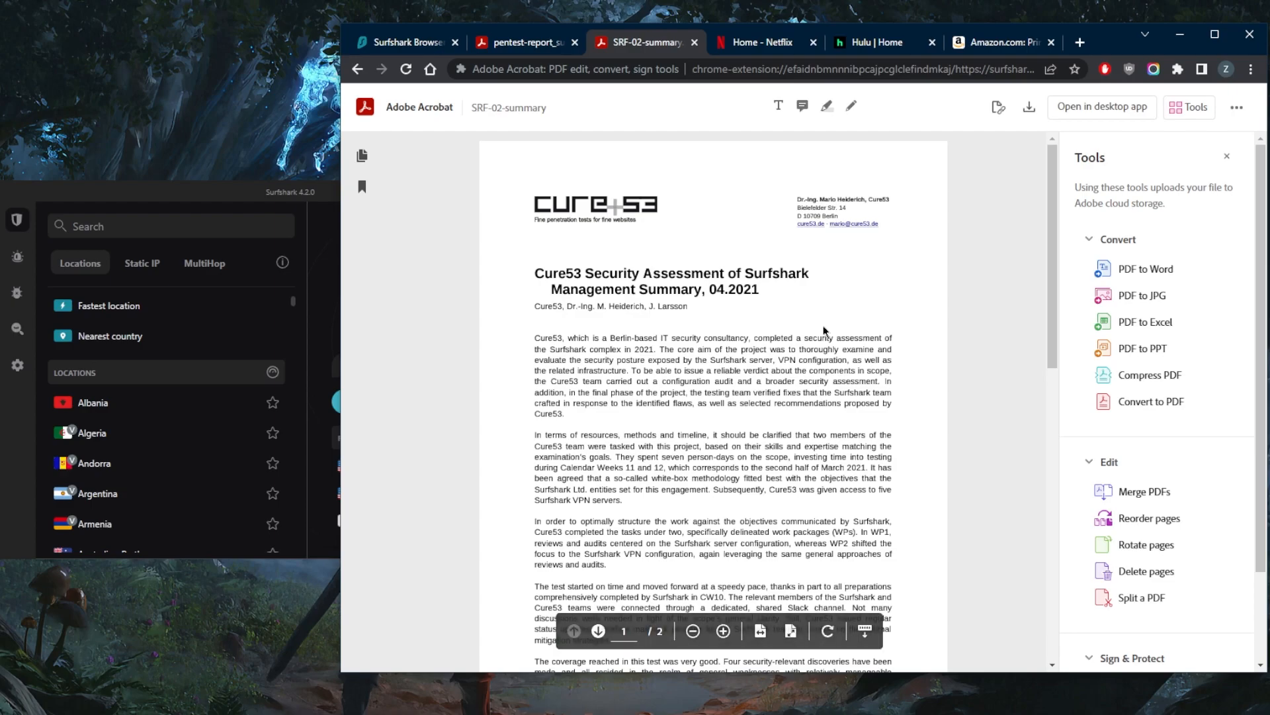
{"action": "mouse_move", "coordinate": [851, 312]}
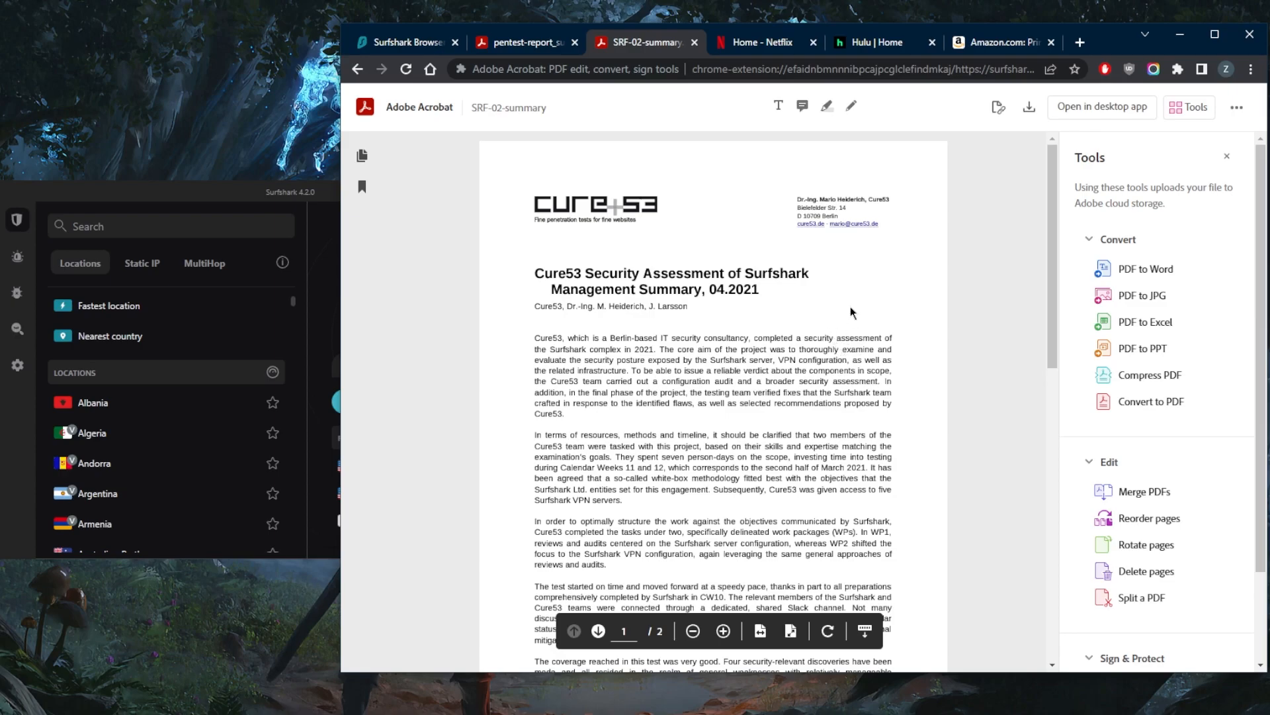
{"action": "mouse_move", "coordinate": [906, 277]}
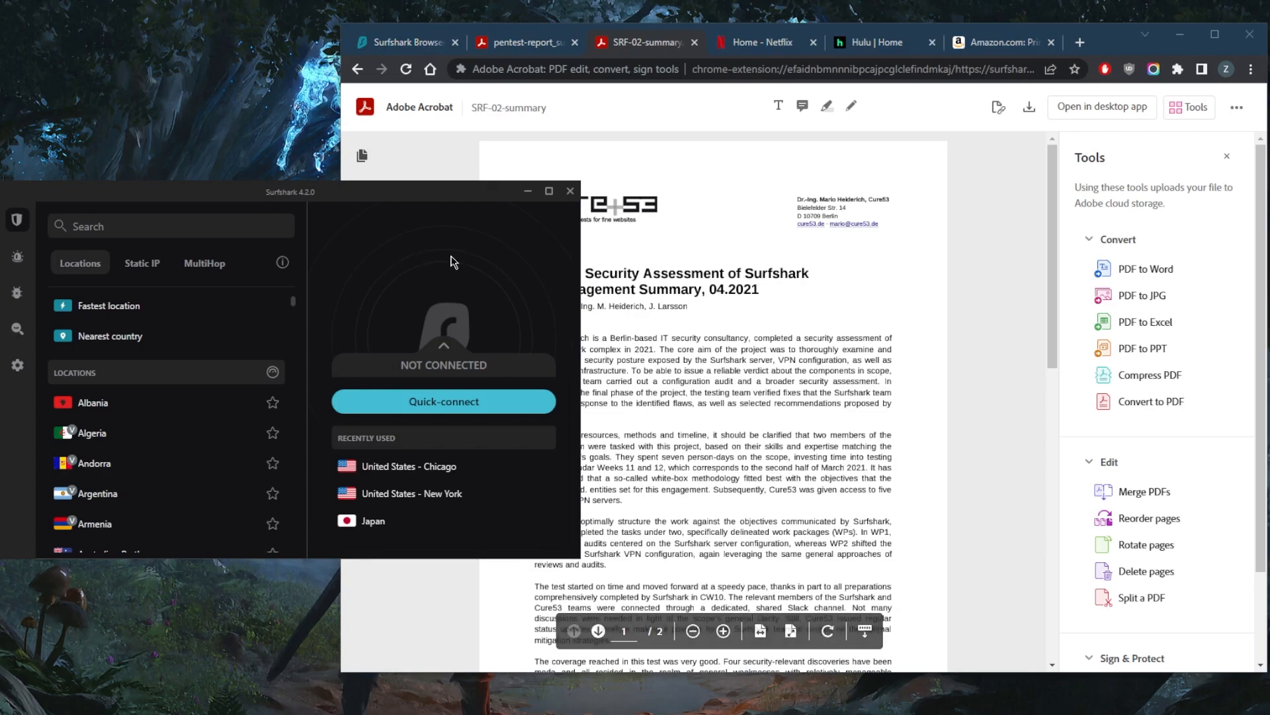
Revisit the pentest PDF, then start connecting Surfshark to United States - Chicago
{"action": "left_click", "coordinate": [523, 42]}
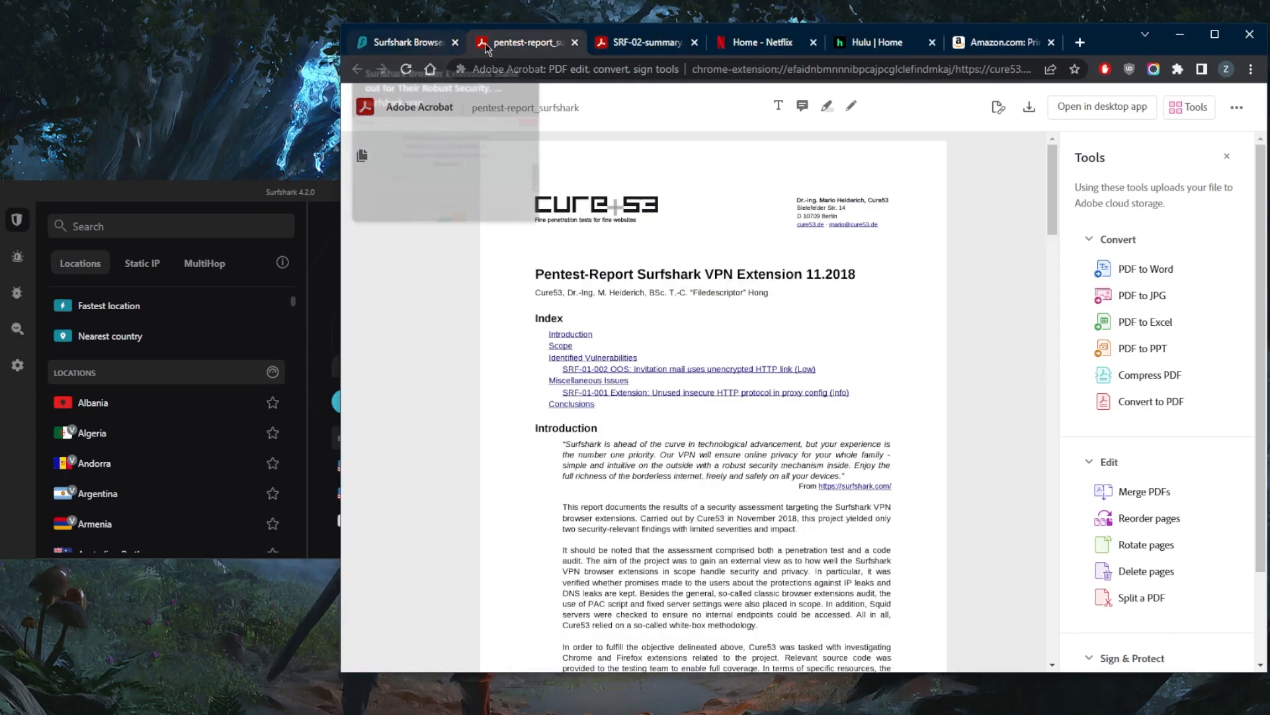
{"action": "left_click", "coordinate": [405, 42]}
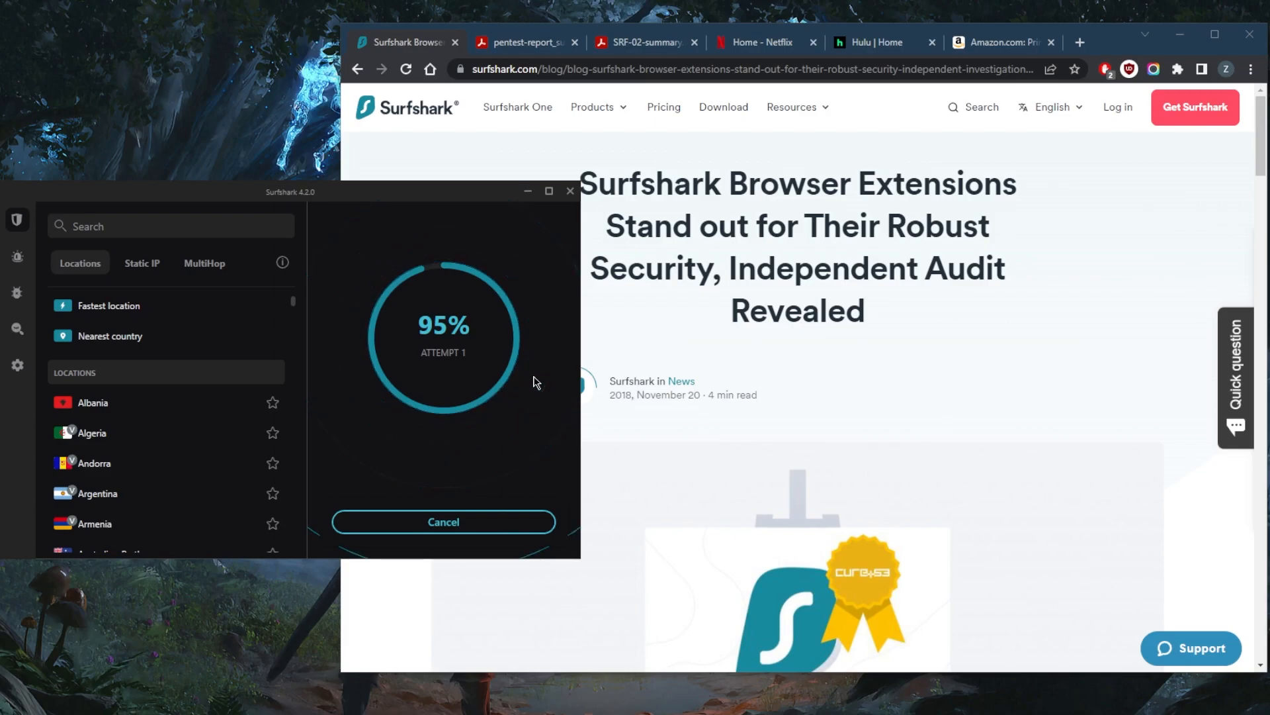
{"action": "mouse_move", "coordinate": [579, 377]}
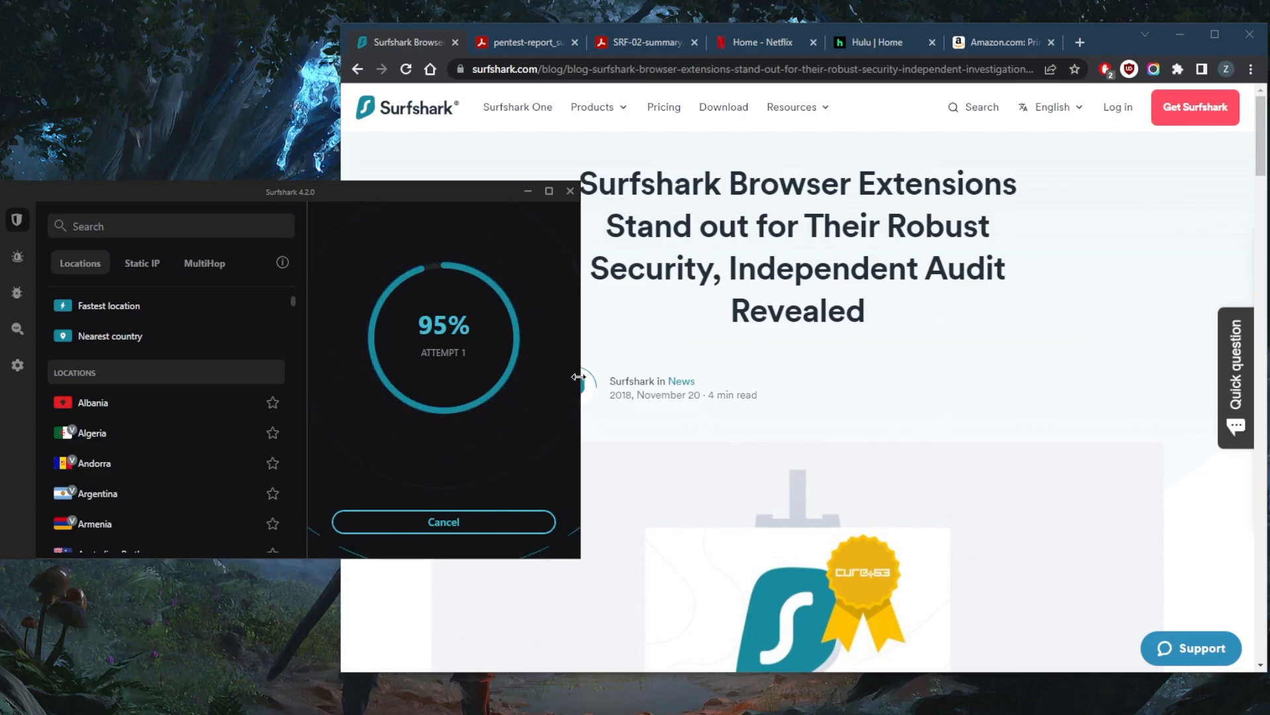
{"action": "mouse_move", "coordinate": [583, 381]}
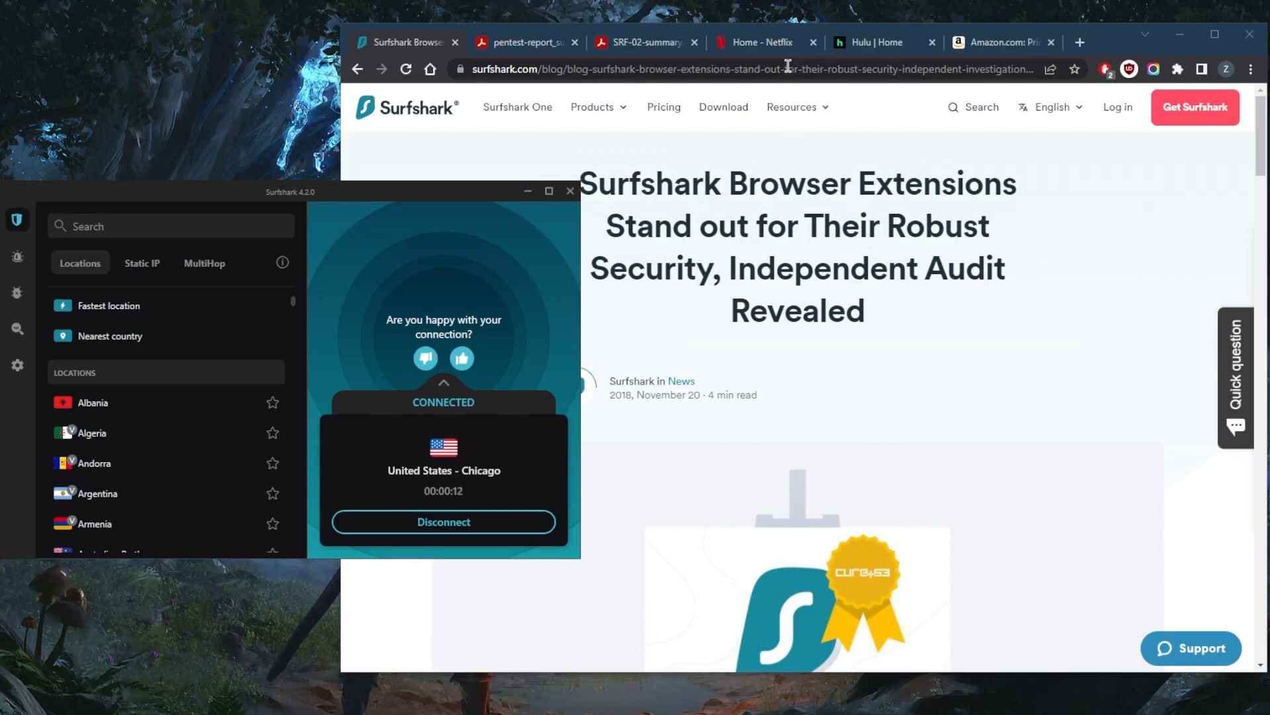
Show Hulu, glance at the Netflix browse page, and return to the Hulu home page
{"action": "left_click", "coordinate": [879, 42]}
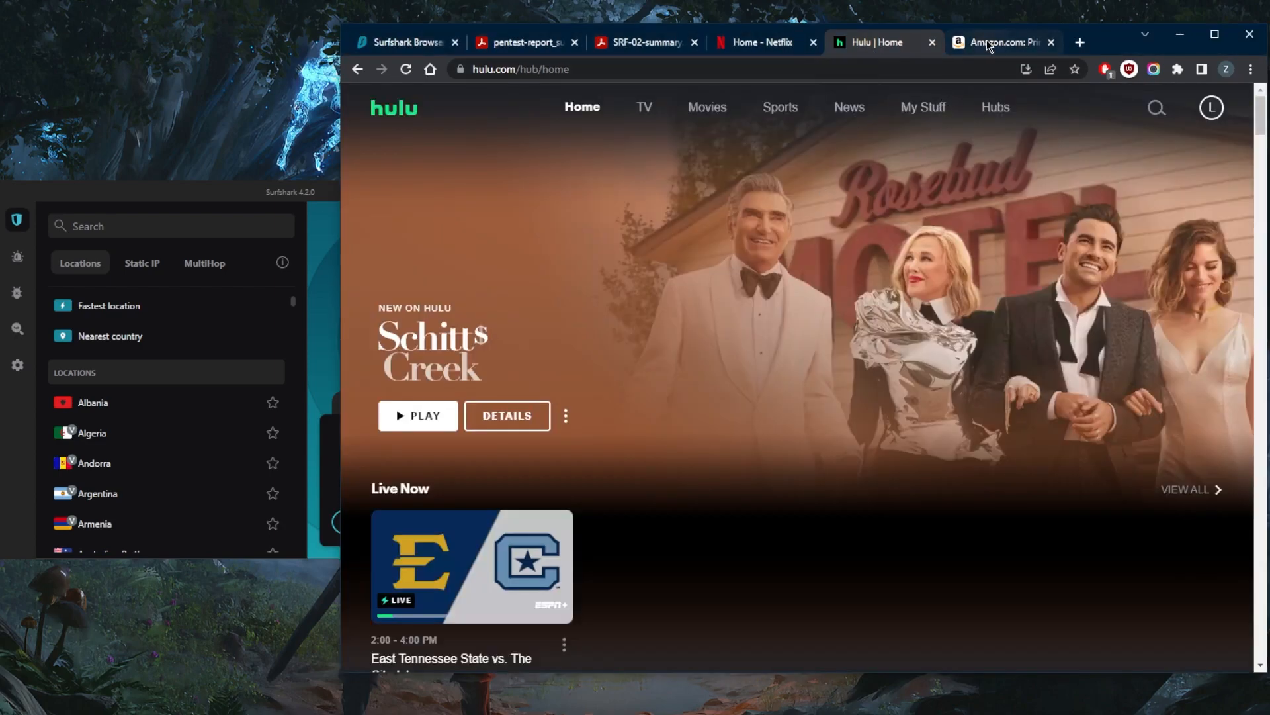
{"action": "left_click", "coordinate": [762, 42]}
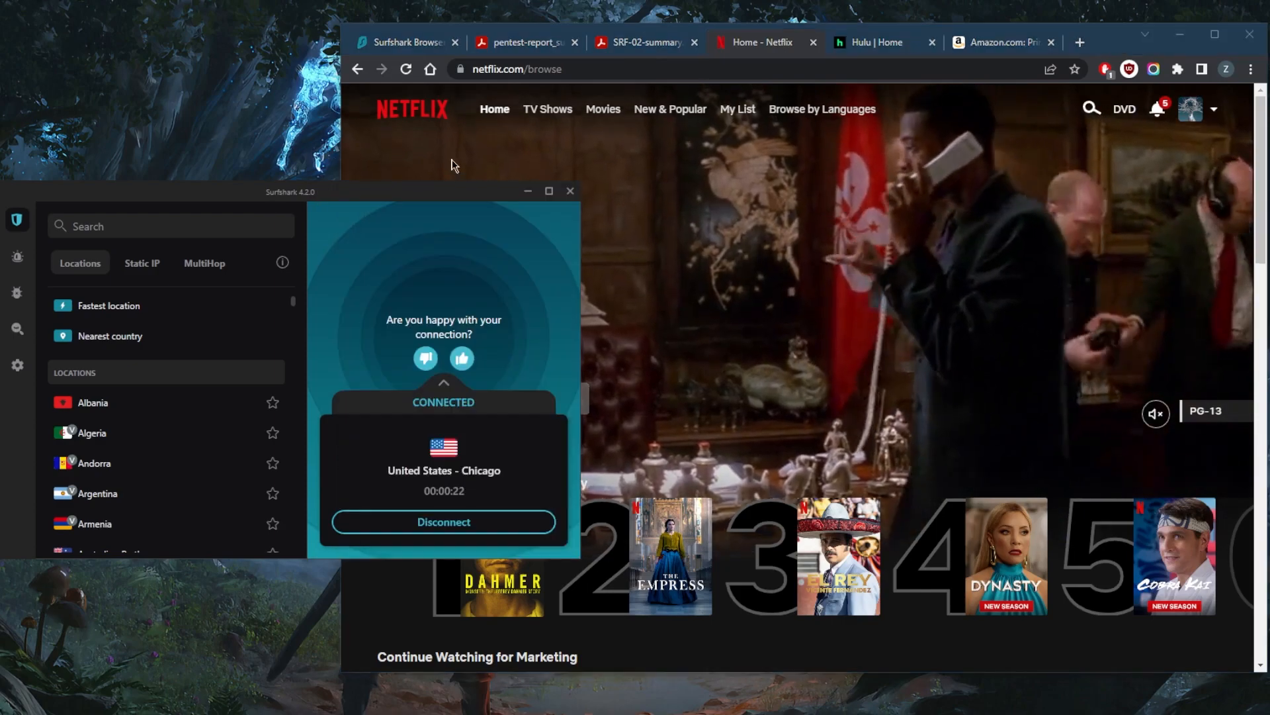
{"action": "left_click", "coordinate": [874, 42]}
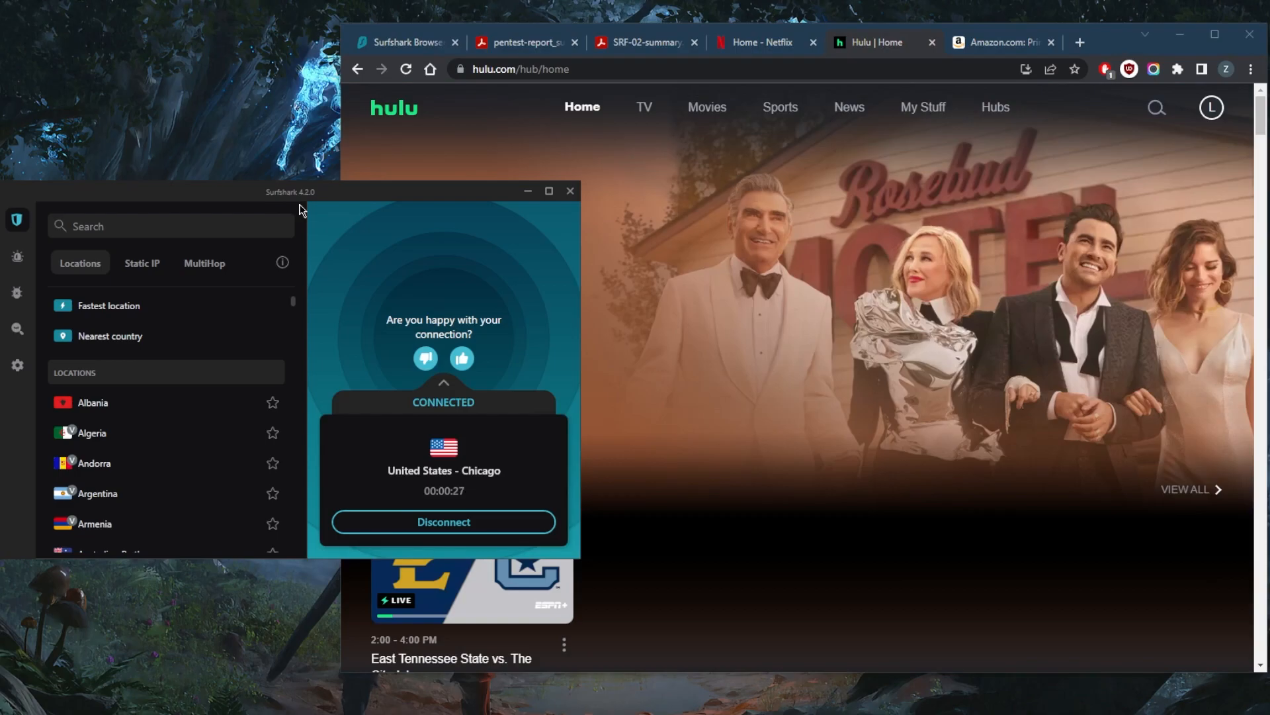
{"action": "mouse_move", "coordinate": [470, 281]}
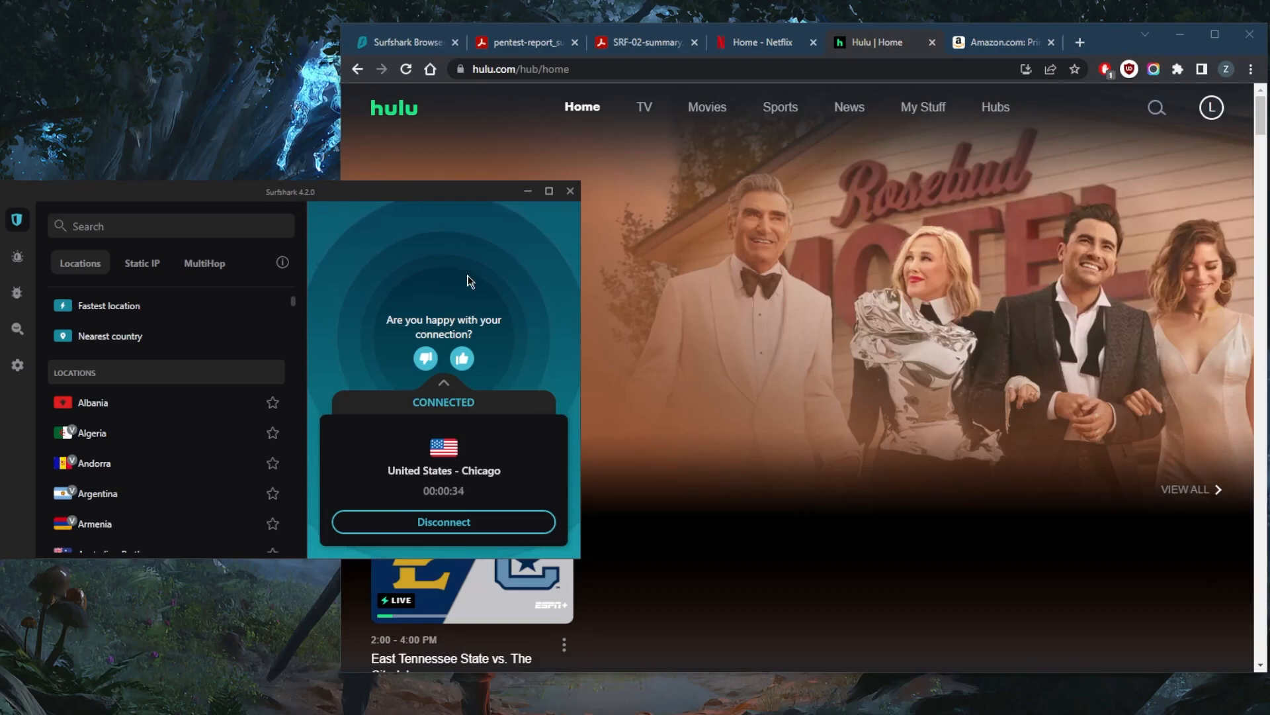
{"action": "mouse_move", "coordinate": [432, 314]}
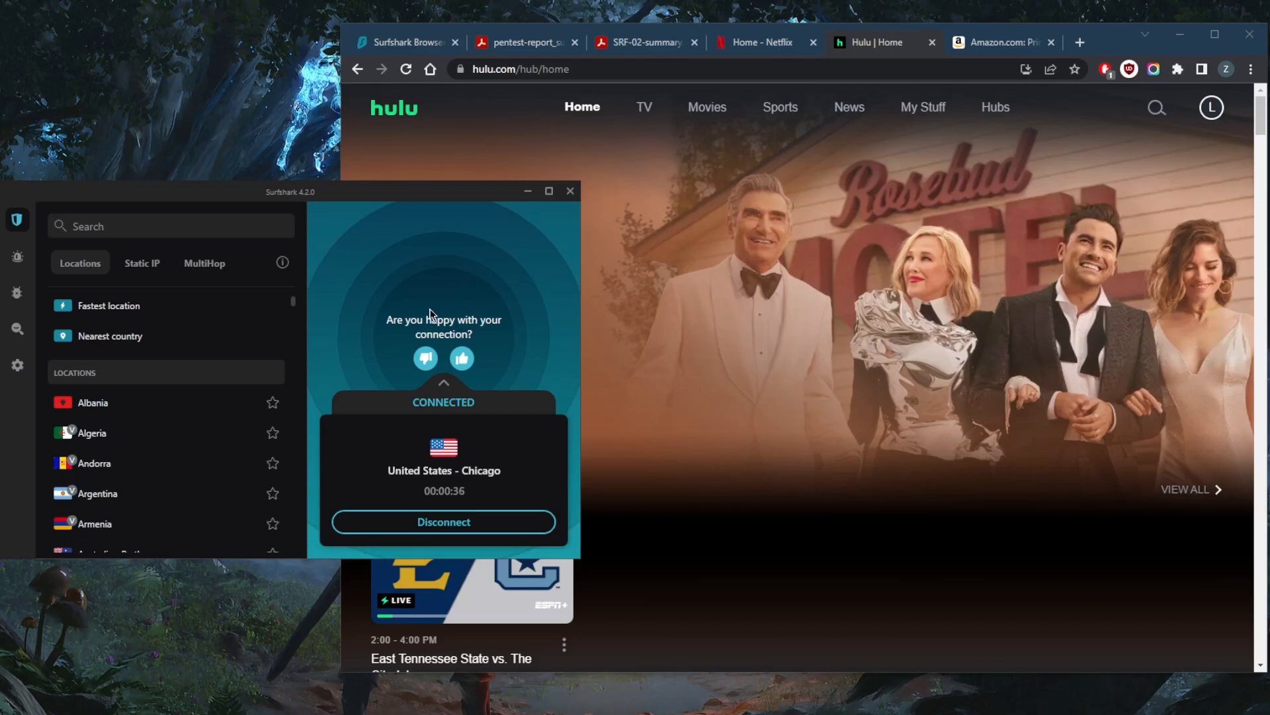
{"action": "mouse_move", "coordinate": [291, 294]}
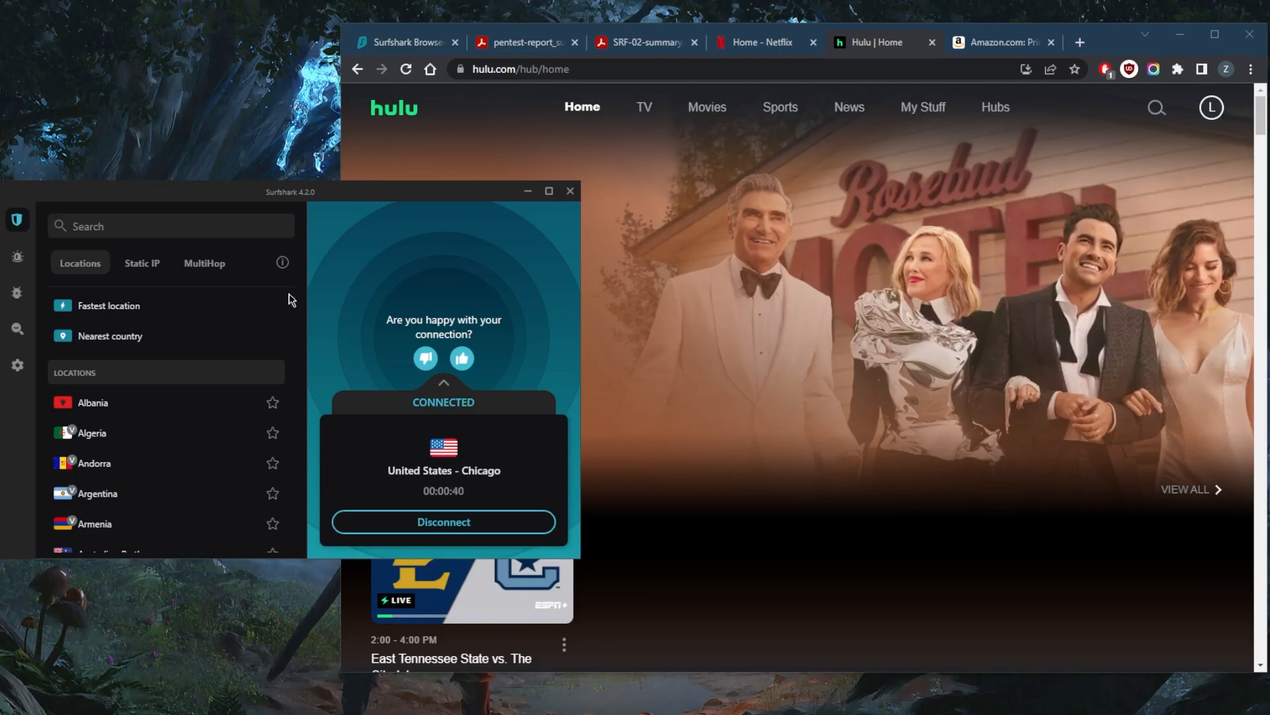
{"action": "mouse_move", "coordinate": [302, 275]}
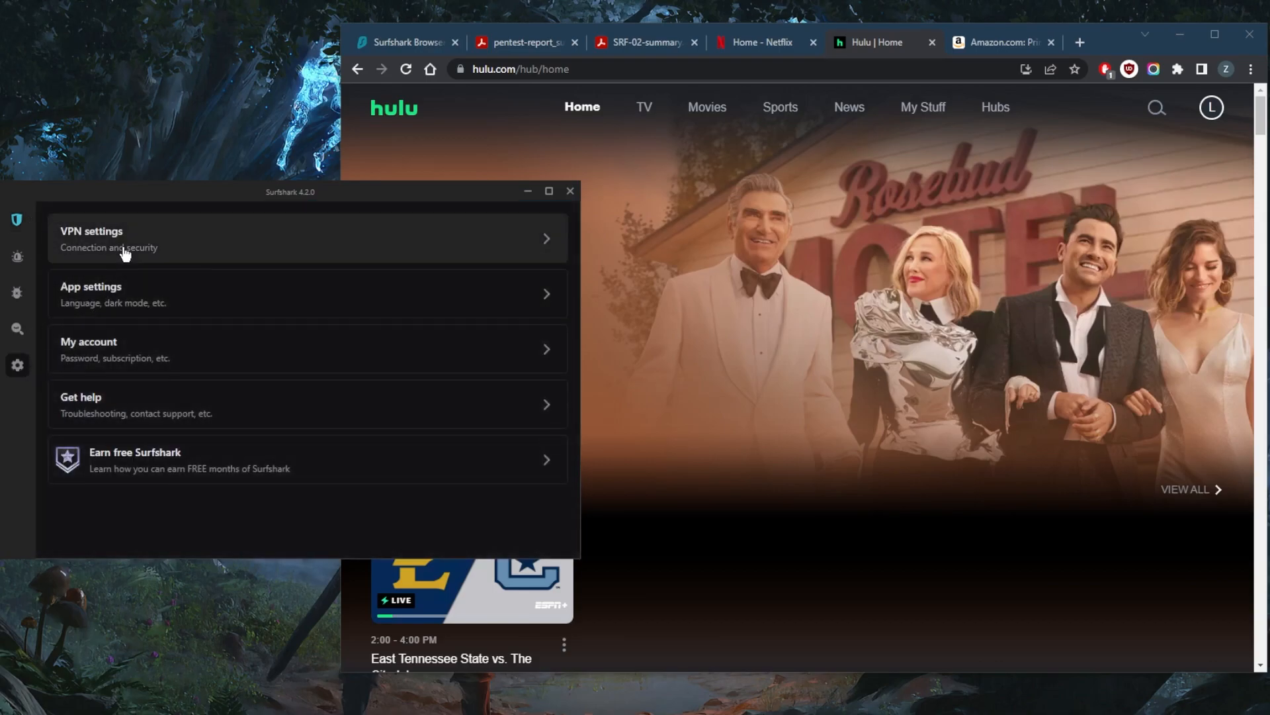
Browse Surfshark's VPN connection and security settings while connected to Chicago
{"action": "left_click", "coordinate": [122, 238]}
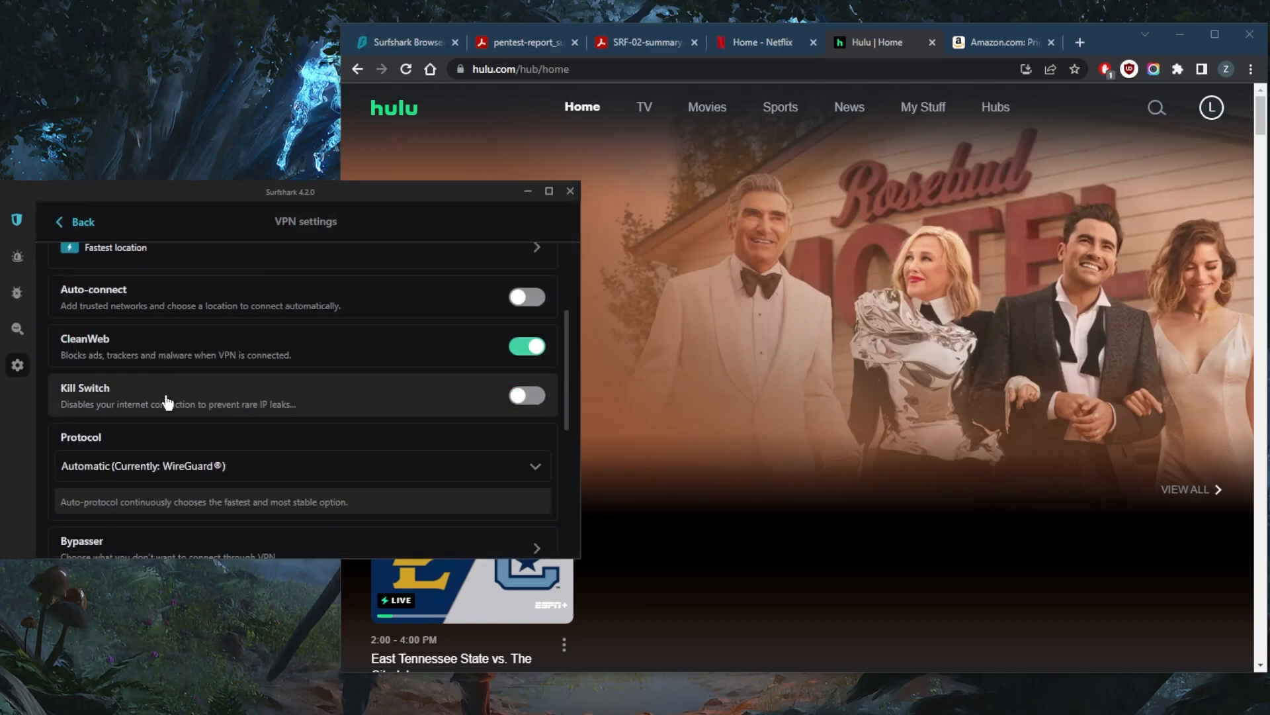
{"action": "scroll", "scroll_direction": "down", "scroll_amount": 3}
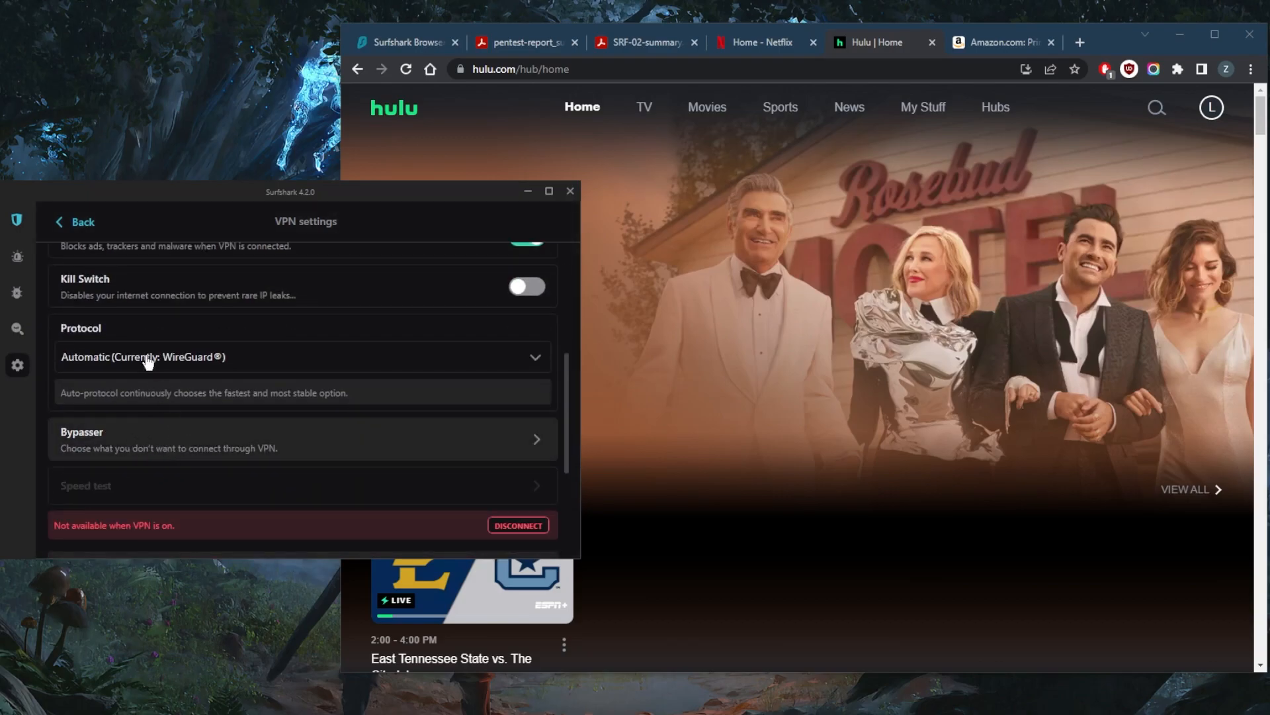
{"action": "scroll", "scroll_direction": "down", "scroll_amount": 3}
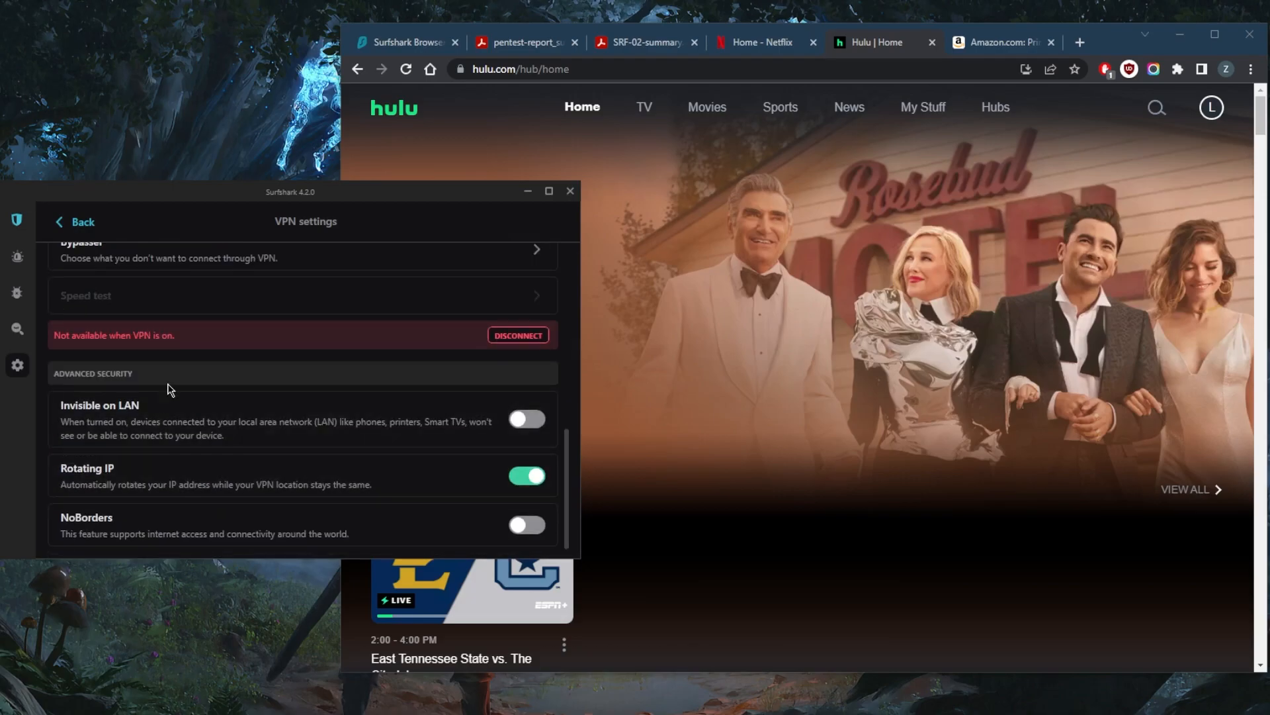
{"action": "mouse_move", "coordinate": [236, 459]}
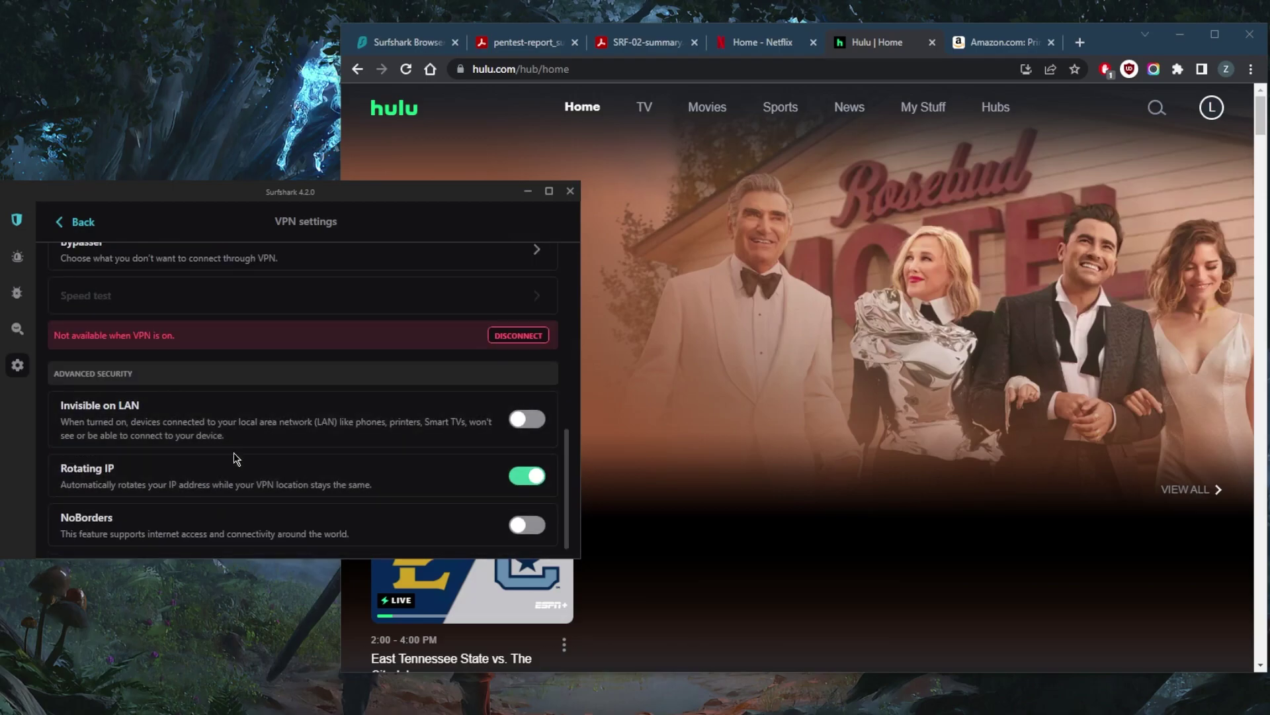
{"action": "scroll", "scroll_direction": "up", "scroll_amount": 3}
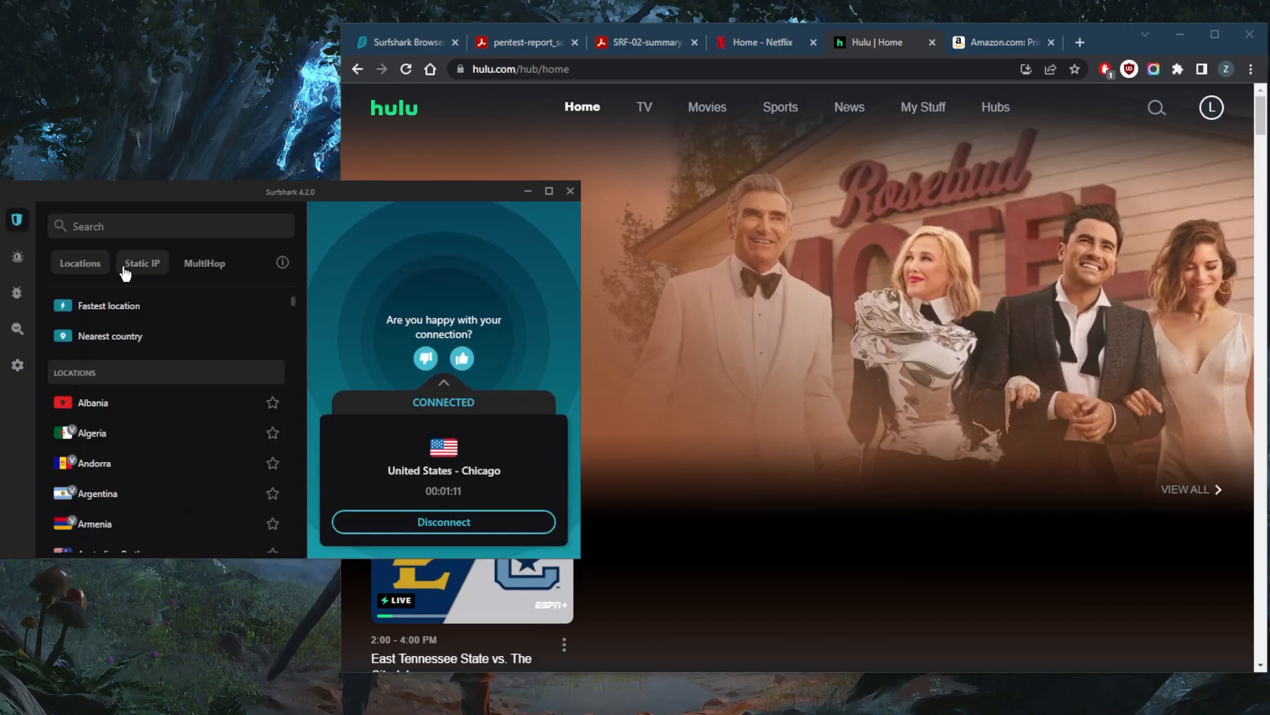
{"action": "mouse_move", "coordinate": [204, 263]}
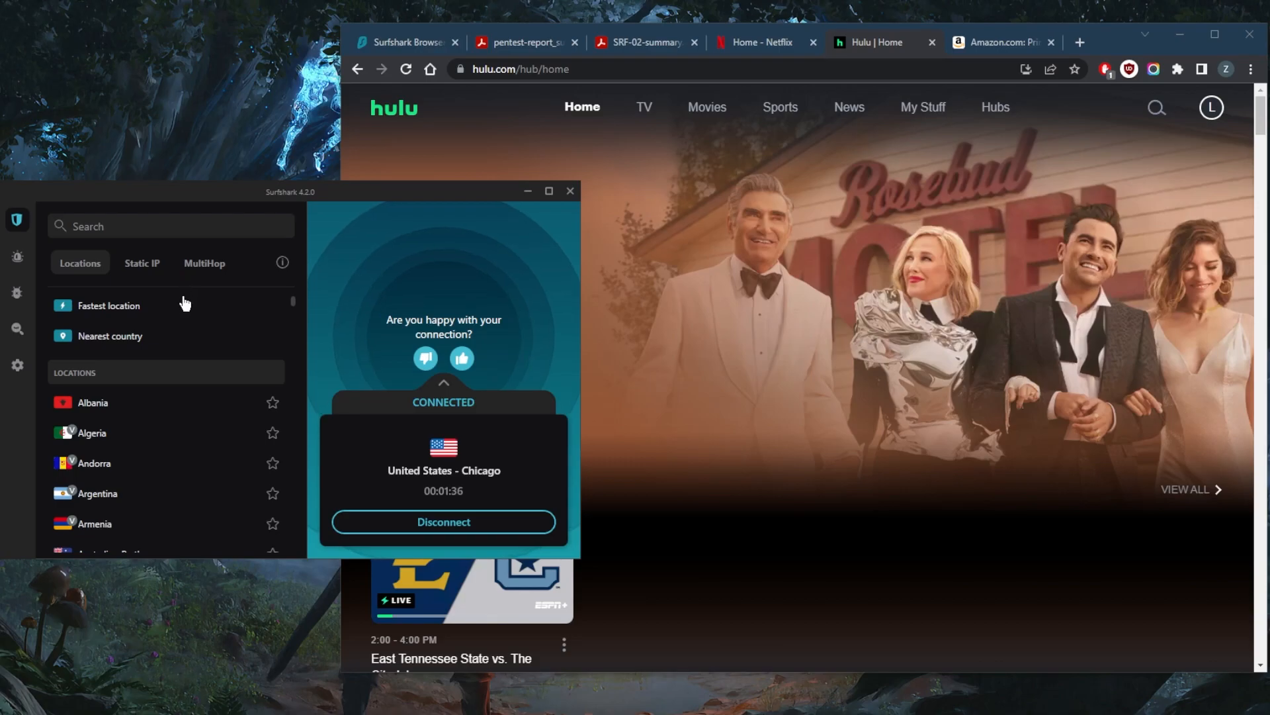
{"action": "mouse_move", "coordinate": [1111, 44]}
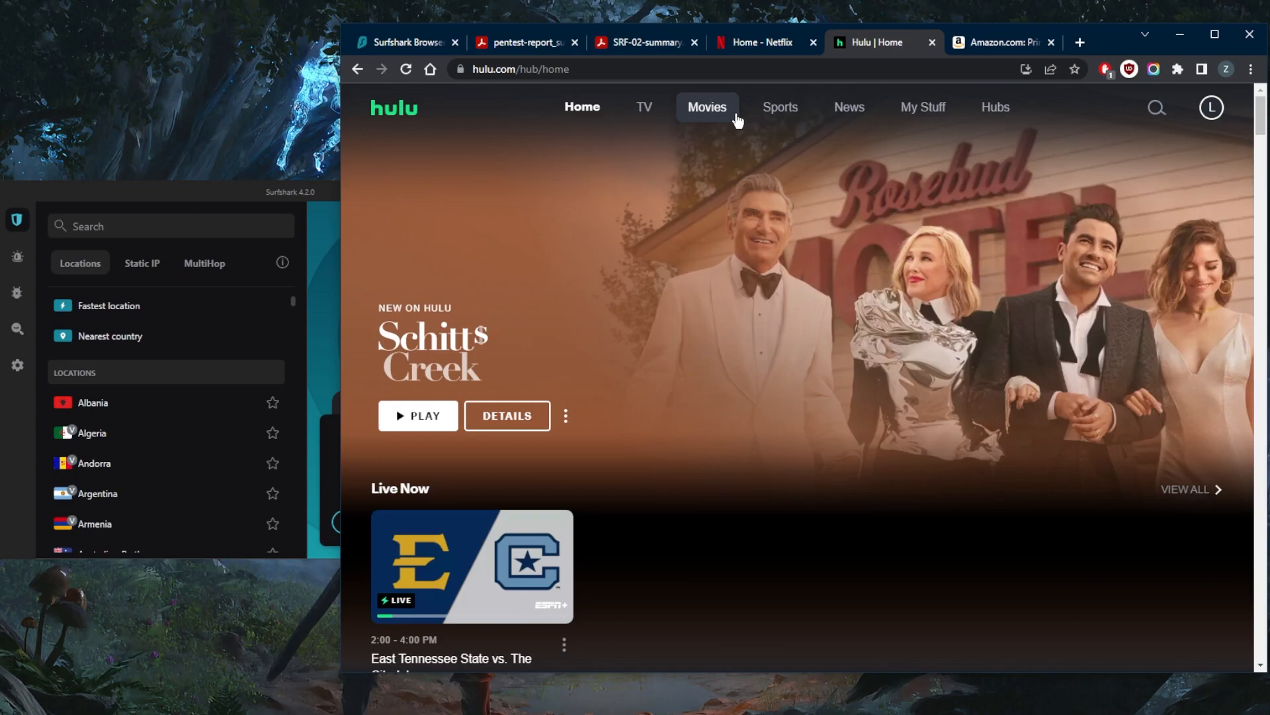
{"action": "mouse_move", "coordinate": [287, 203]}
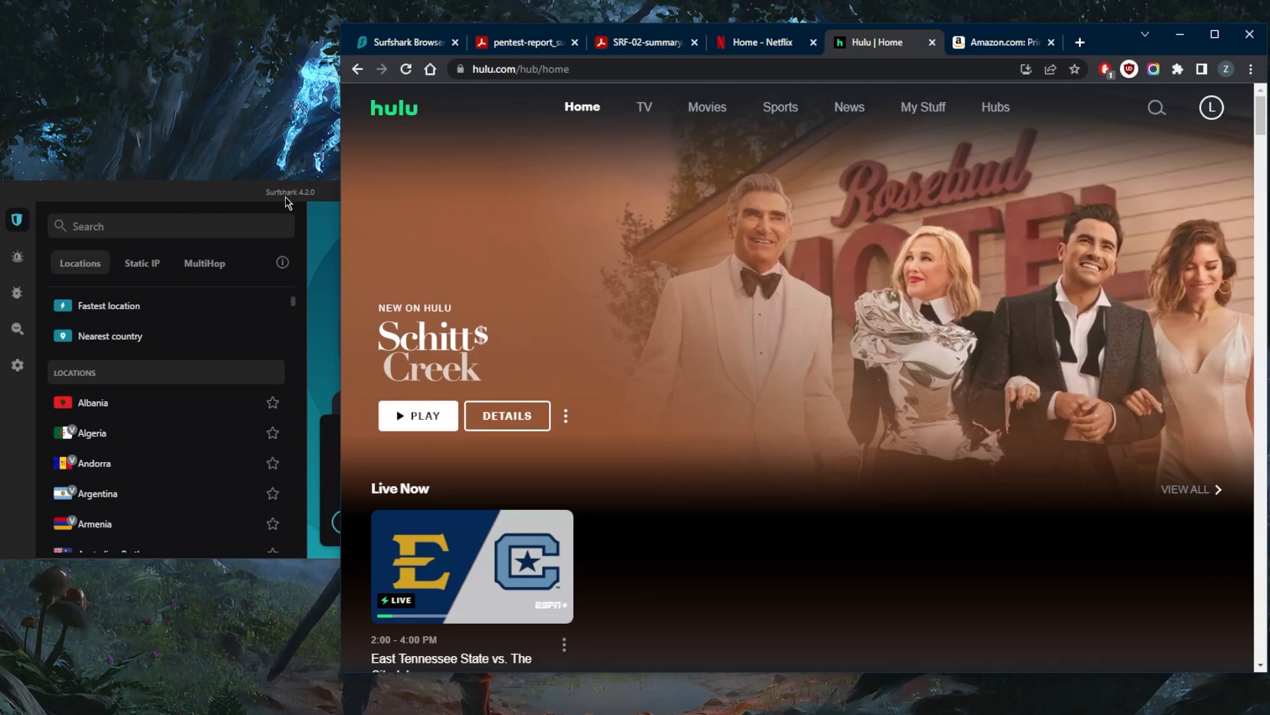
{"action": "mouse_move", "coordinate": [283, 262]}
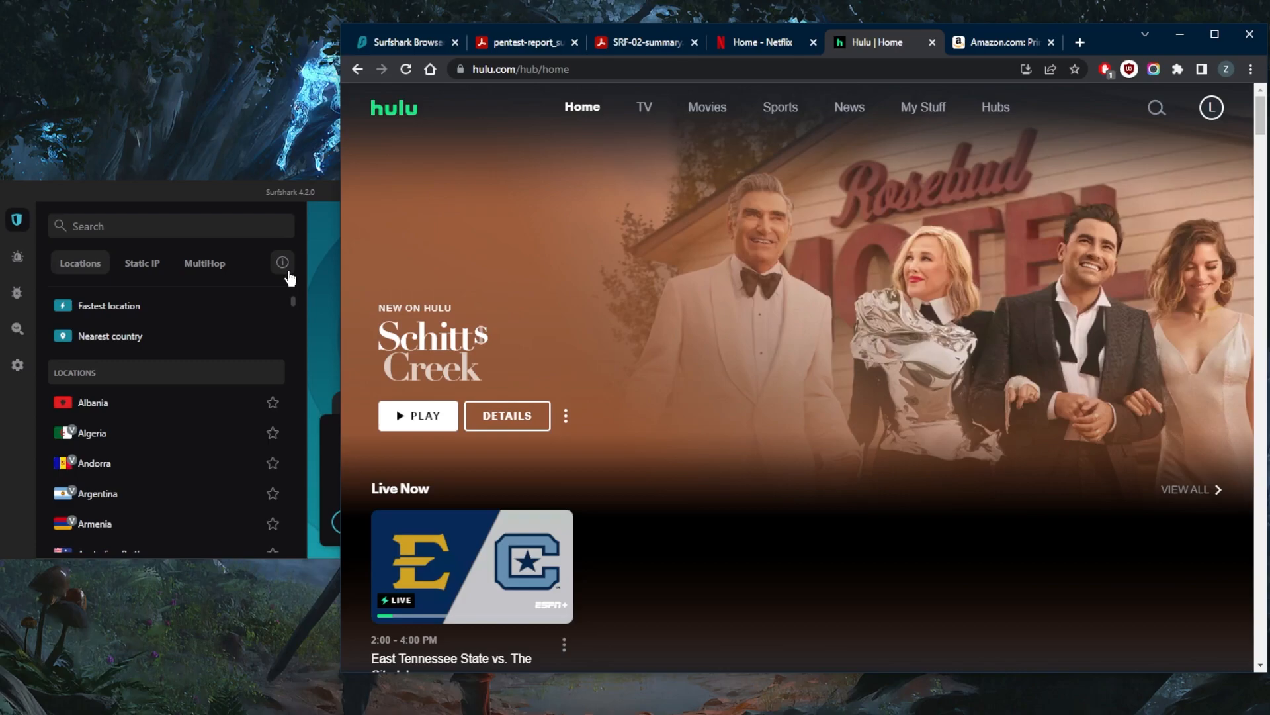
{"action": "mouse_move", "coordinate": [216, 402]}
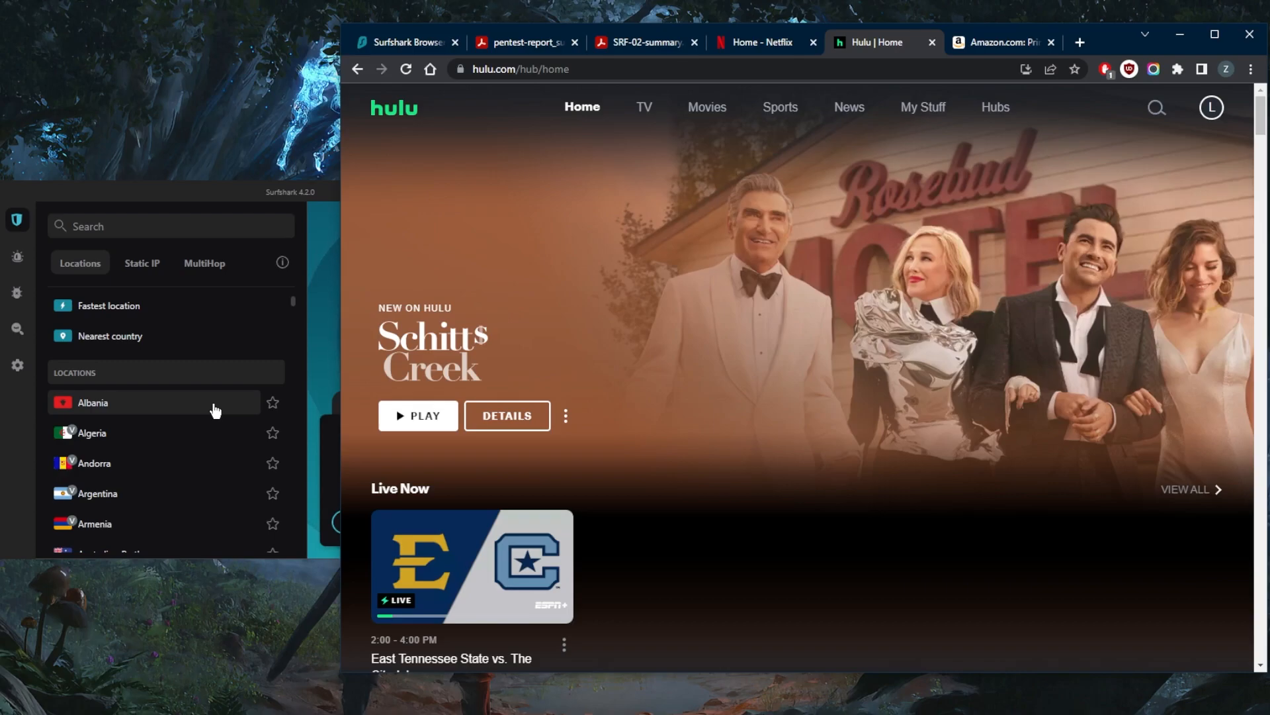
{"action": "mouse_move", "coordinate": [277, 211]}
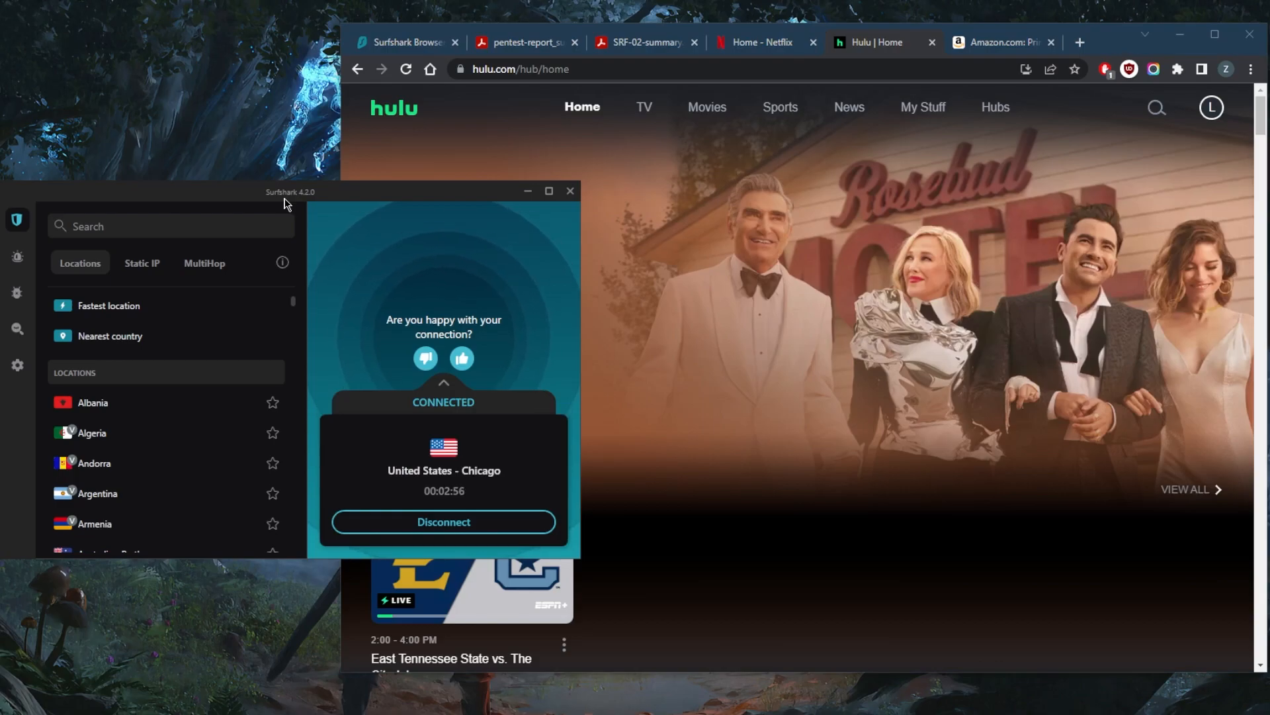
{"action": "mouse_move", "coordinate": [1099, 48]}
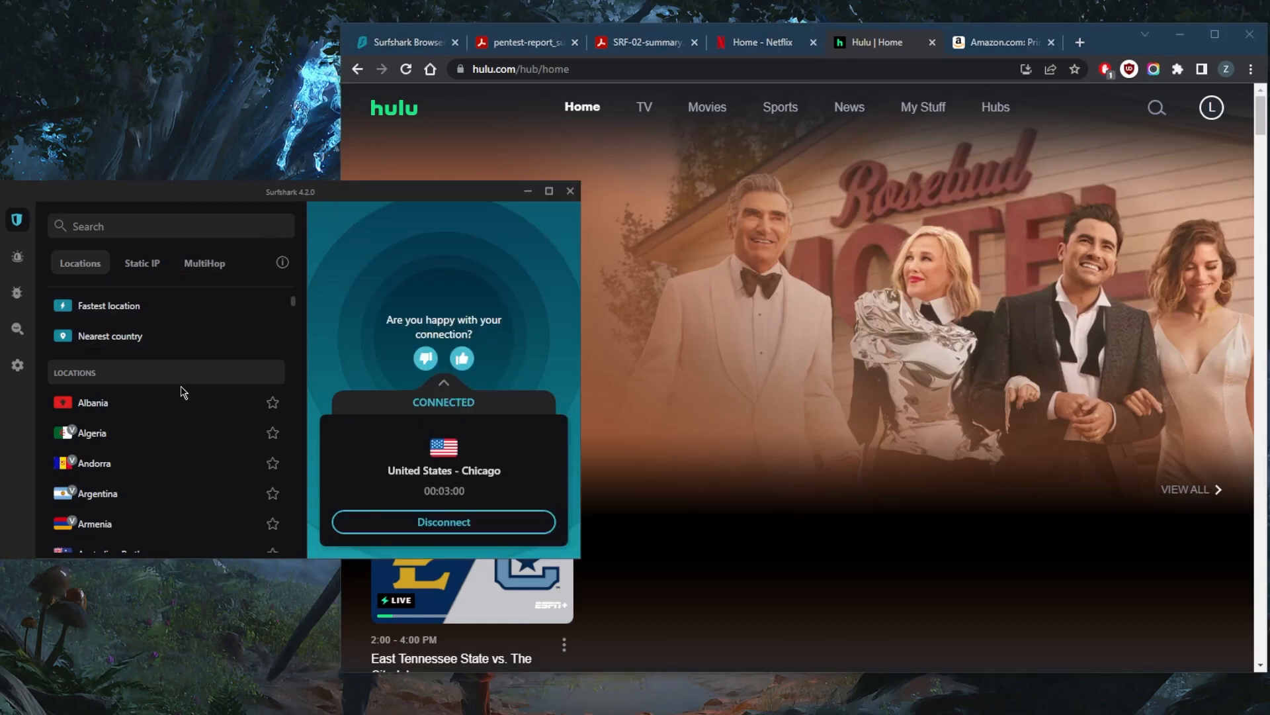
Show Surfshark's main settings menu via the gear icon with Hulu still in front
{"action": "left_click", "coordinate": [17, 365]}
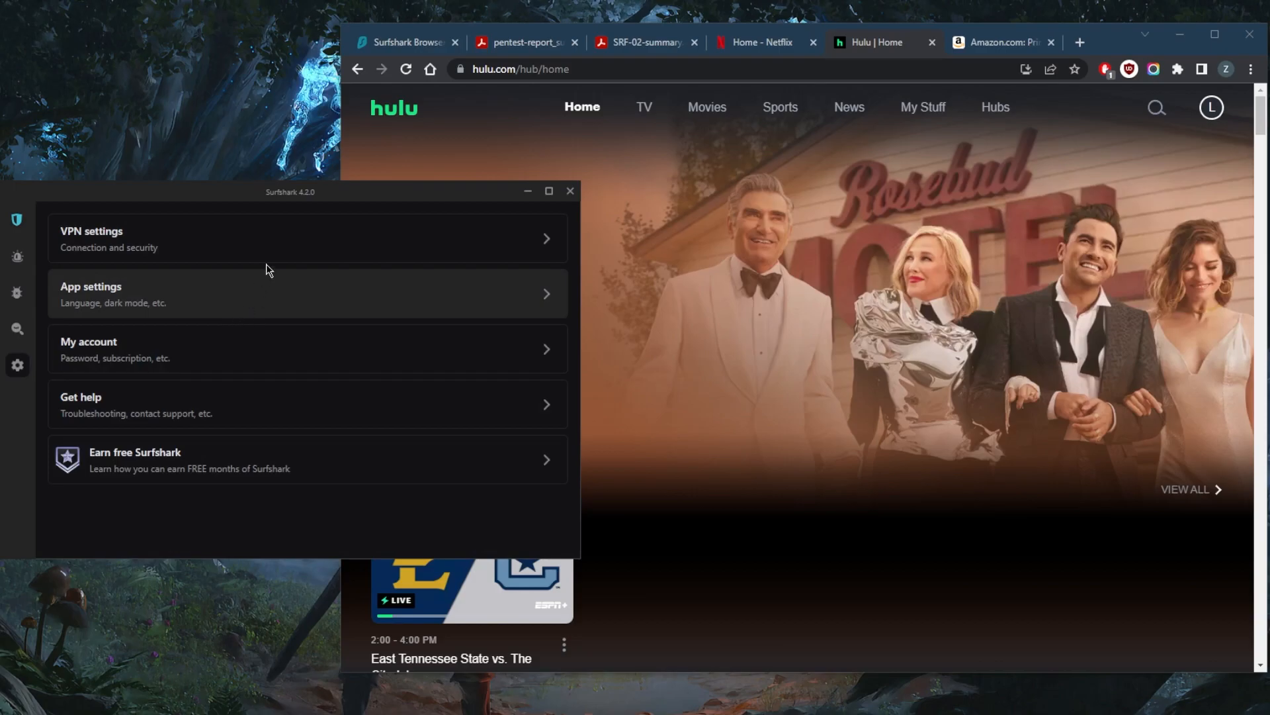
{"action": "mouse_move", "coordinate": [373, 238]}
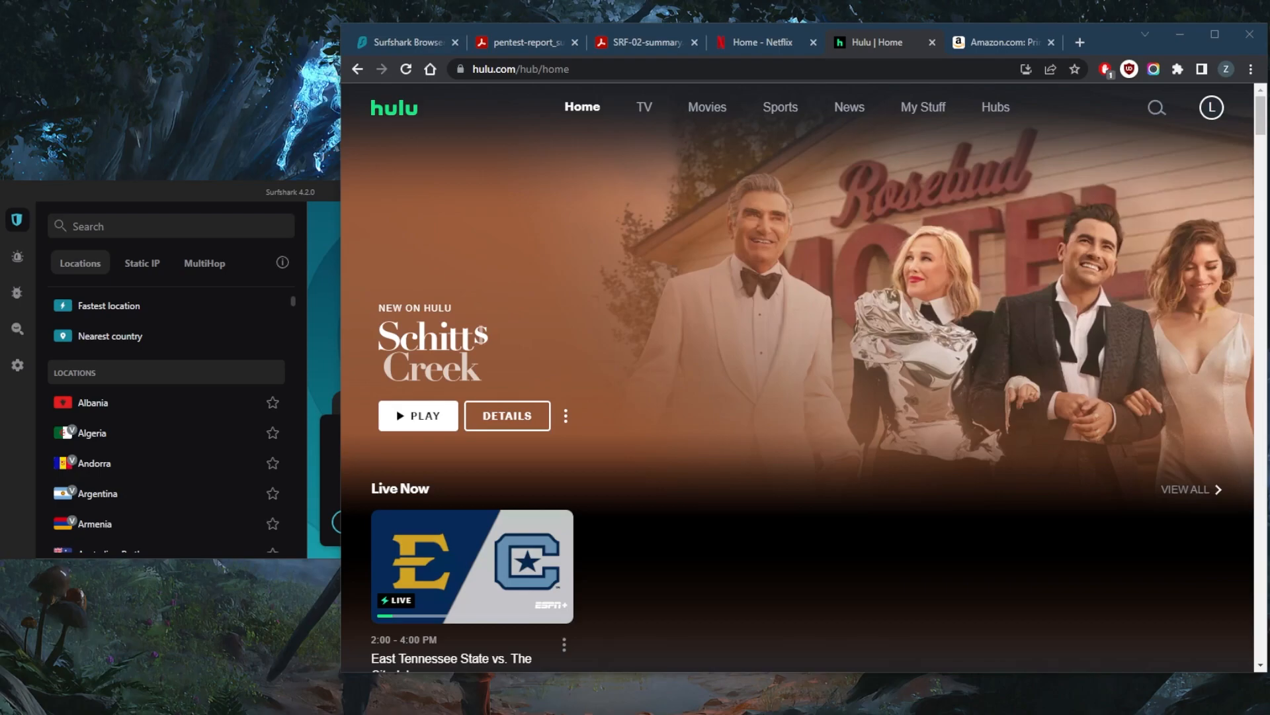
{"action": "mouse_move", "coordinate": [594, 320]}
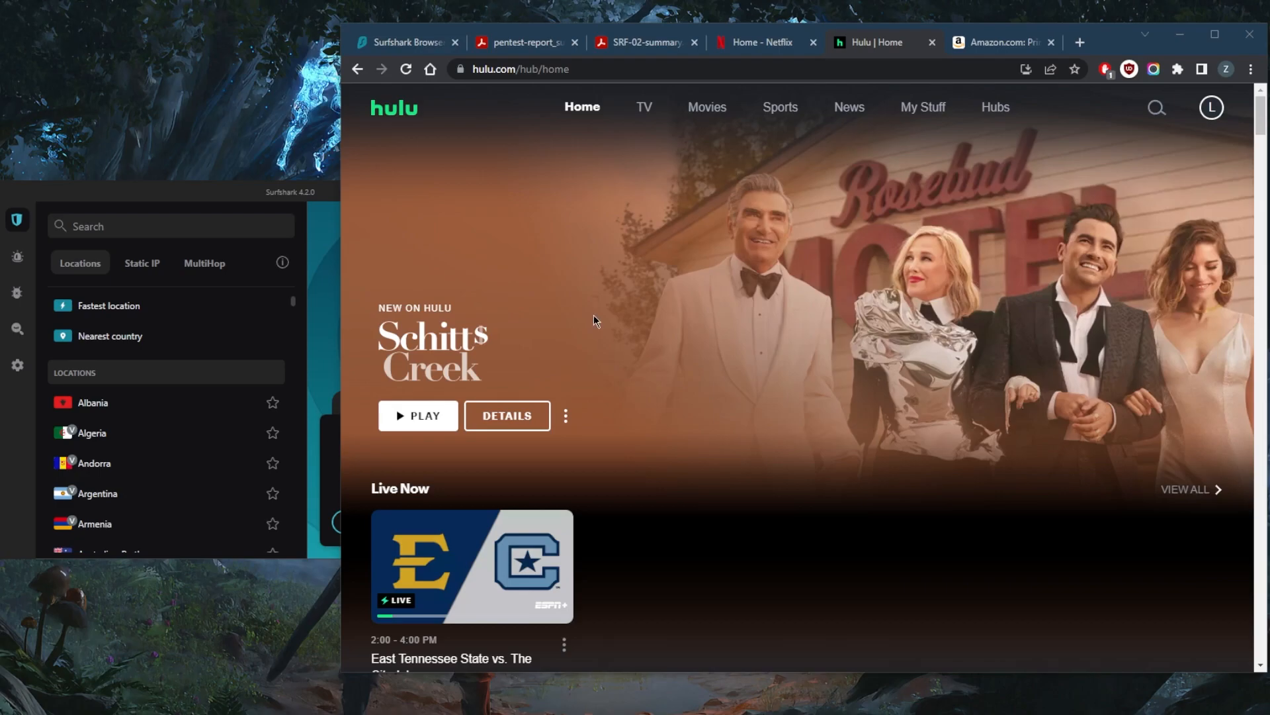
{"action": "mouse_move", "coordinate": [439, 291]}
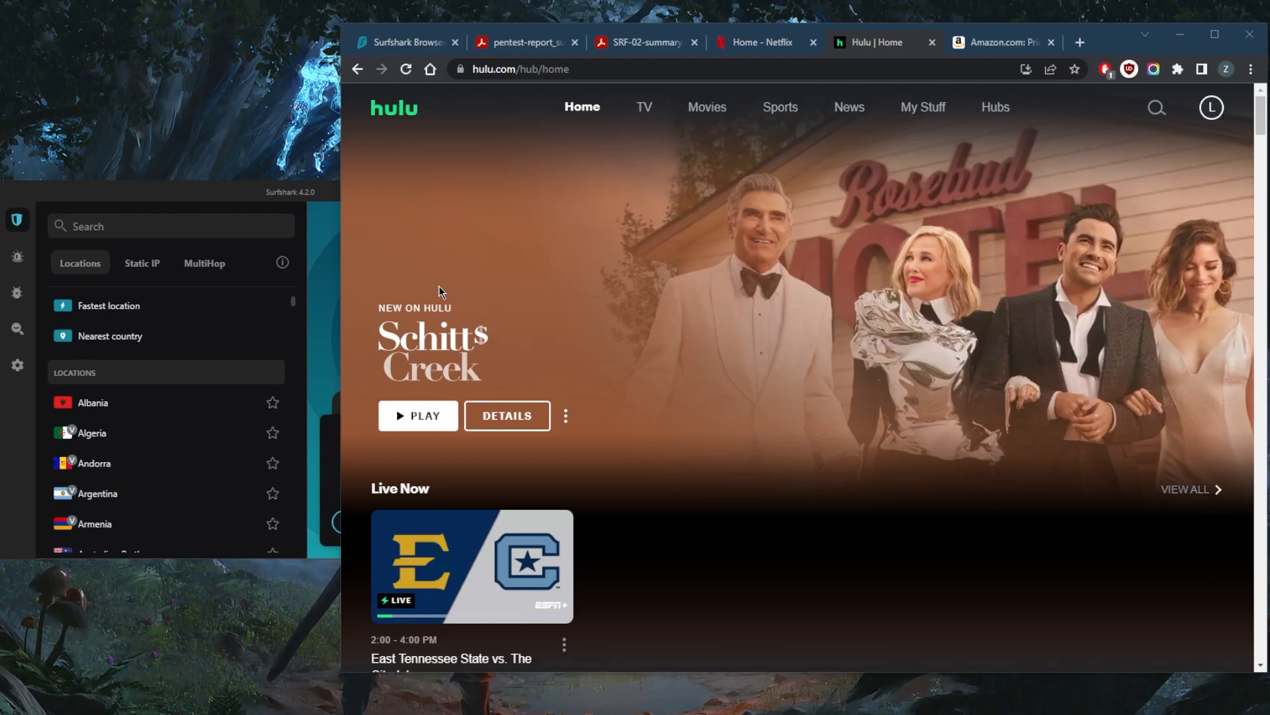
{"action": "mouse_move", "coordinate": [223, 212]}
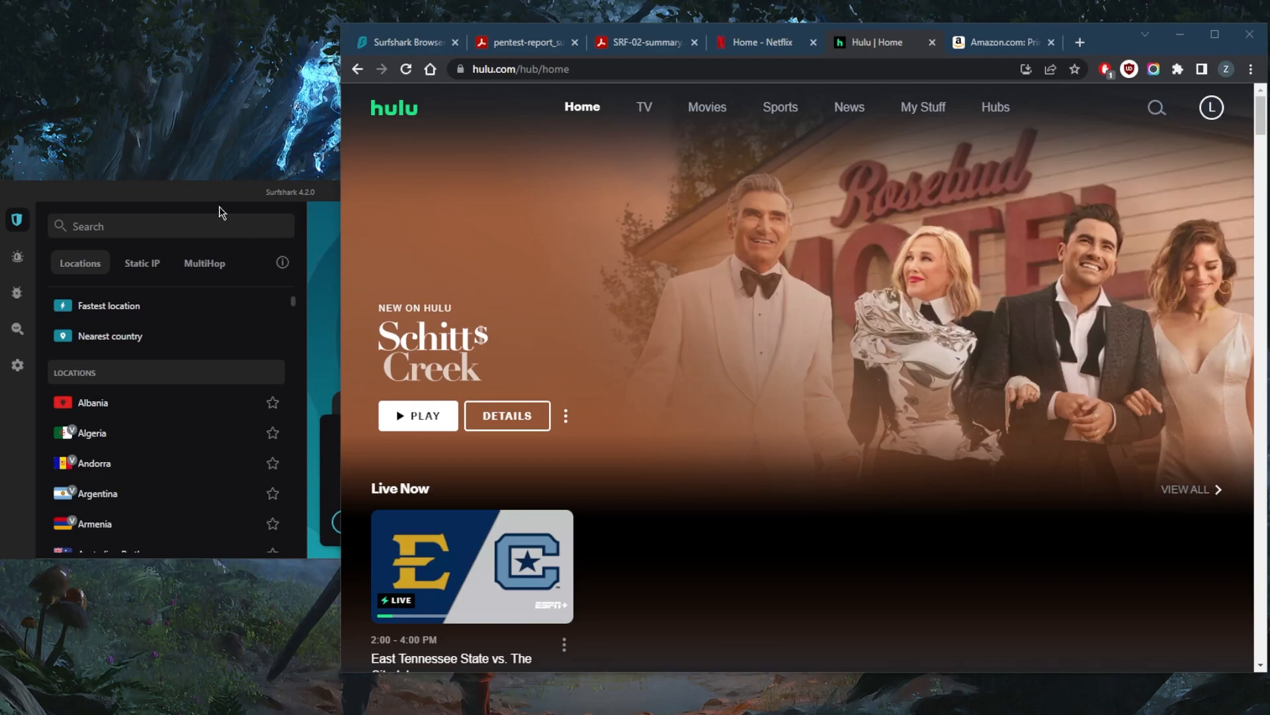
Scroll VPN settings through Connectivity to Advanced Security, then return to the connected main screen
{"action": "left_click", "coordinate": [17, 365]}
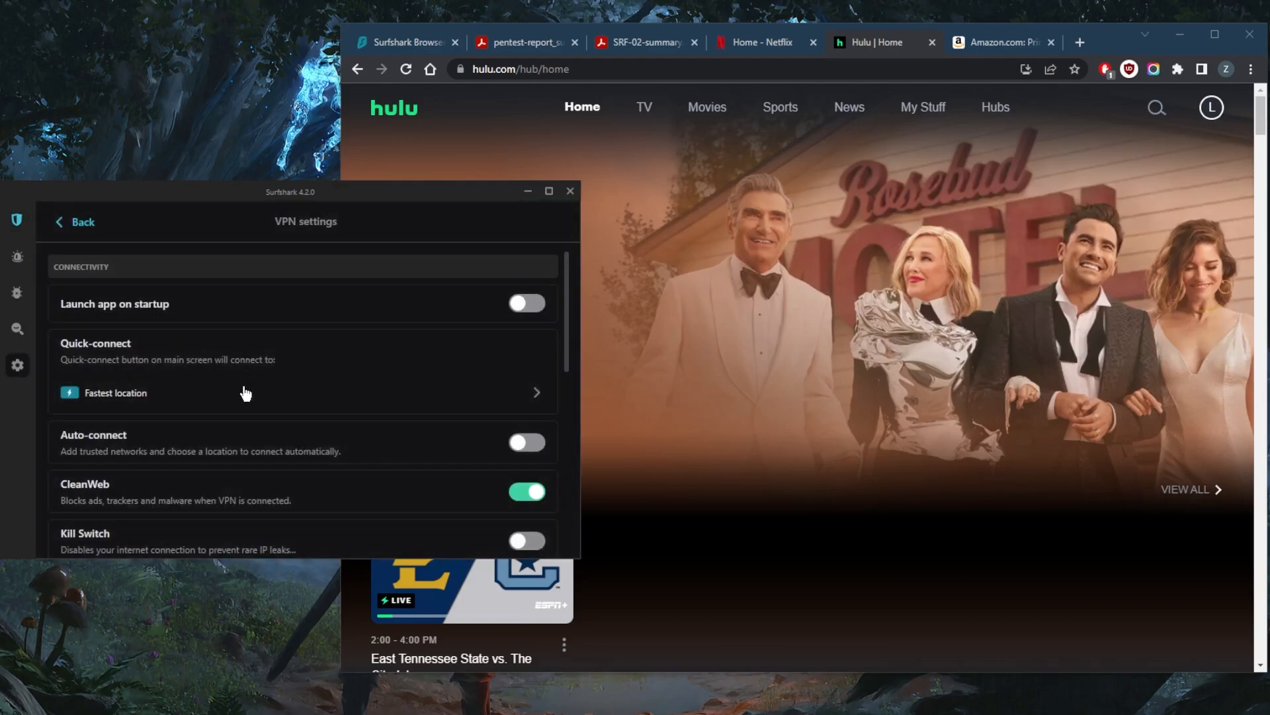
{"action": "scroll", "scroll_direction": "down", "scroll_amount": 3}
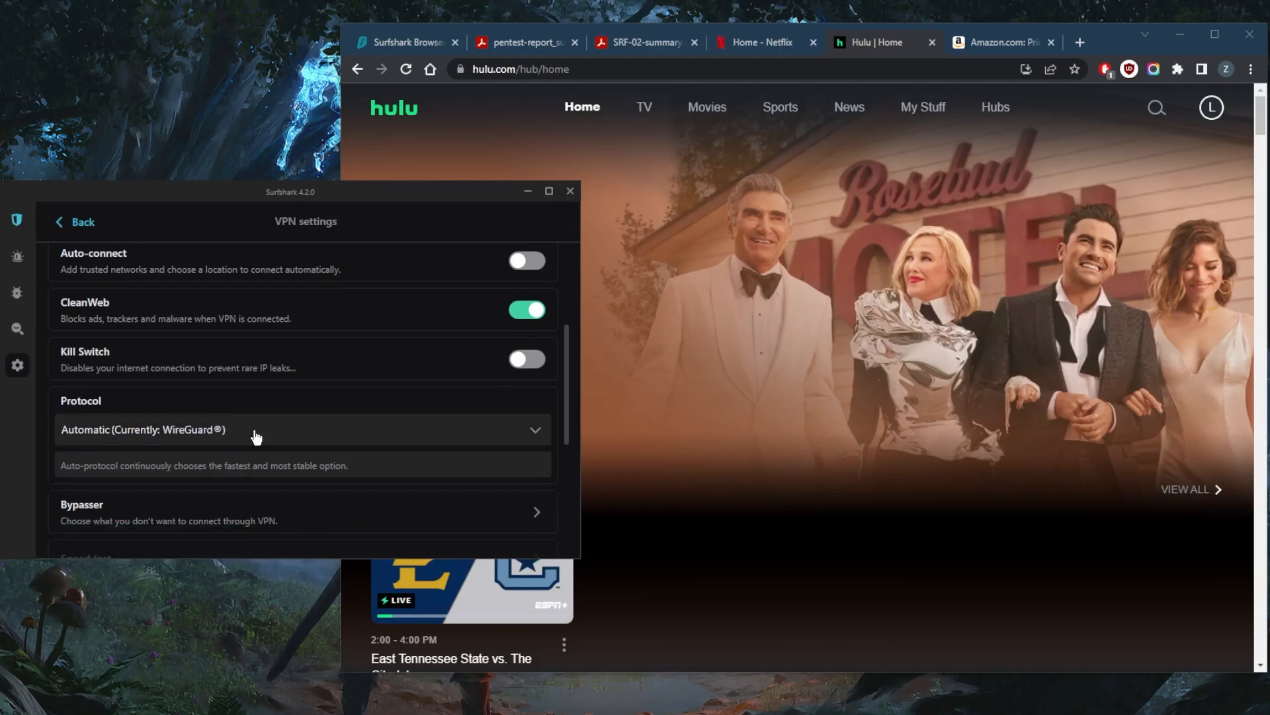
{"action": "scroll", "scroll_direction": "down", "scroll_amount": 3}
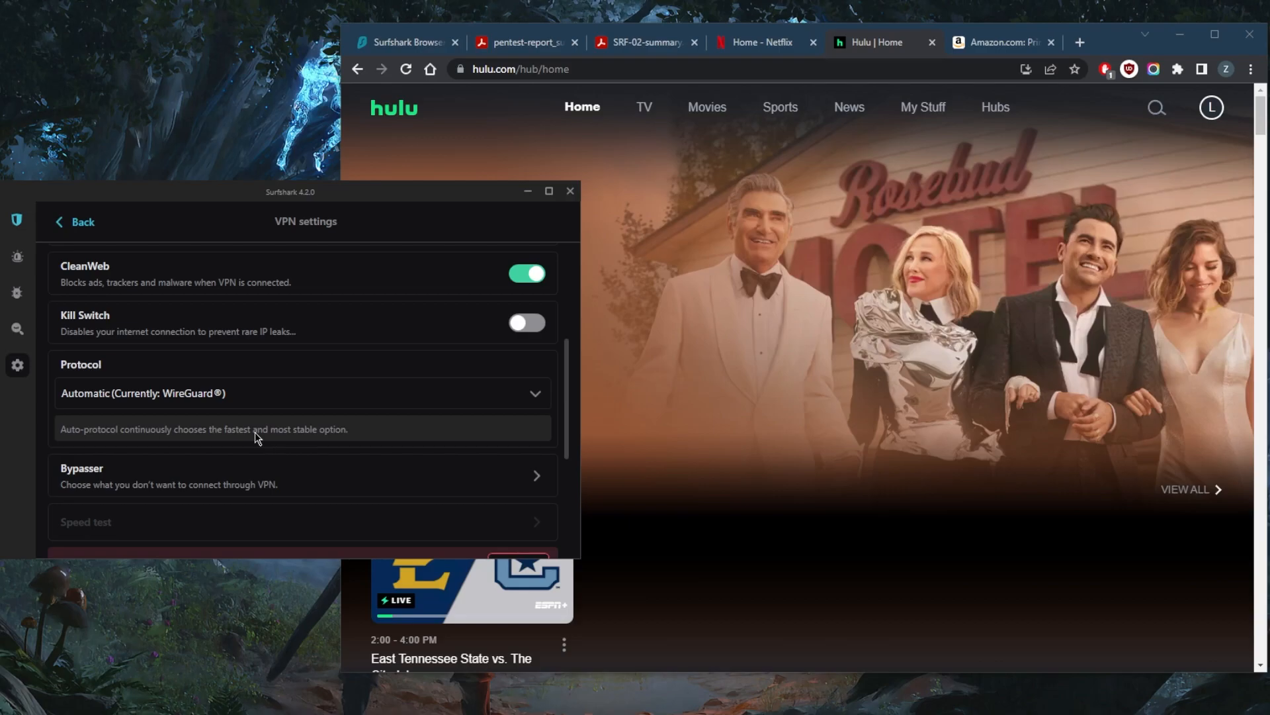
{"action": "scroll", "scroll_direction": "down", "scroll_amount": 3}
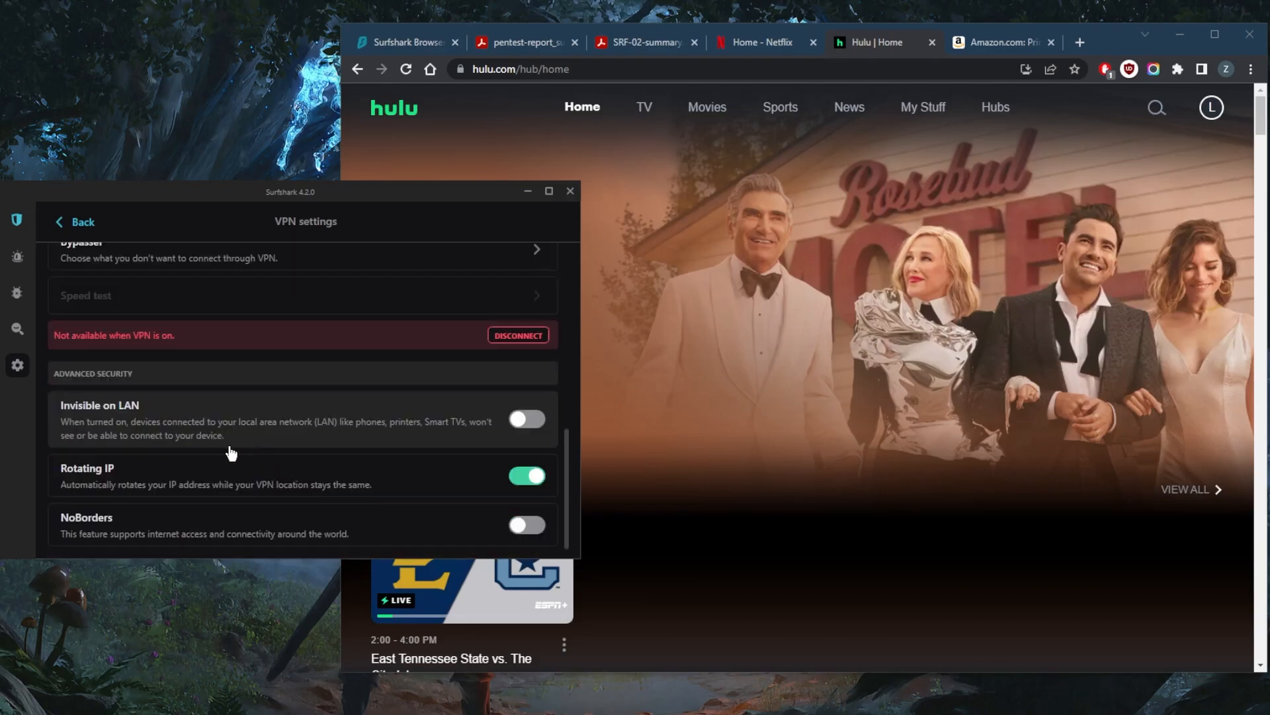
{"action": "mouse_move", "coordinate": [187, 553]}
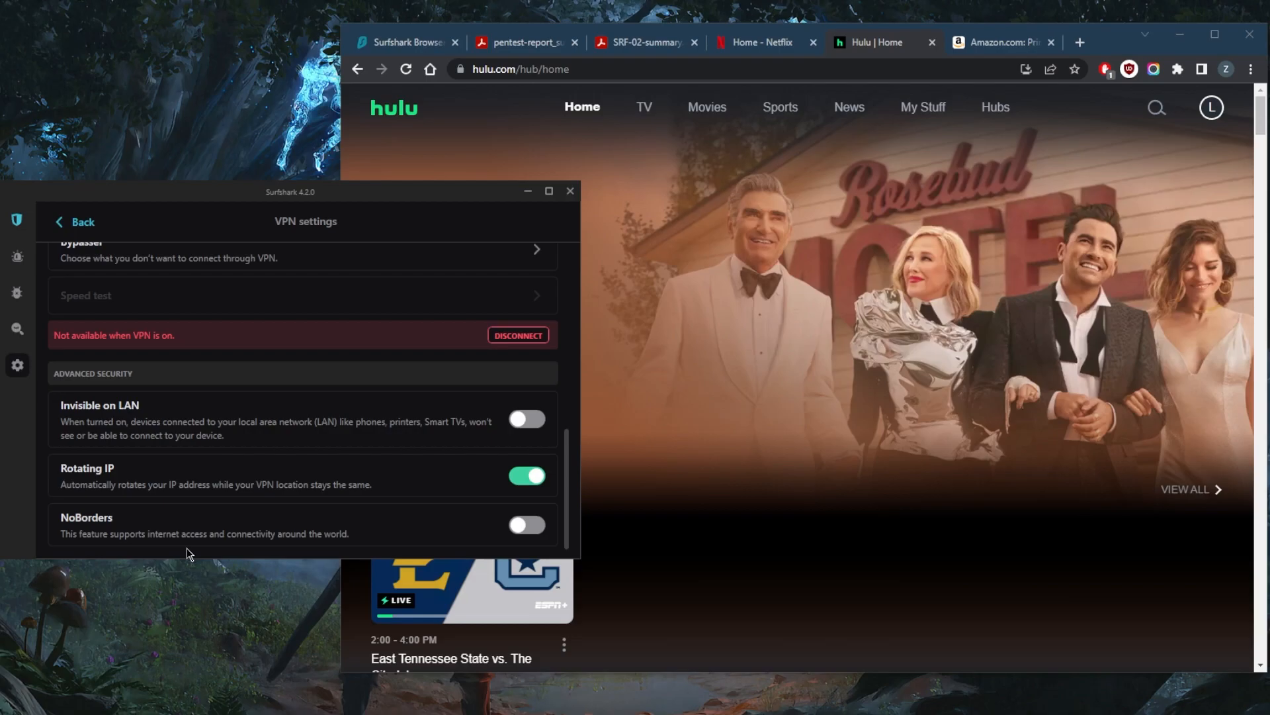
{"action": "mouse_move", "coordinate": [120, 268]}
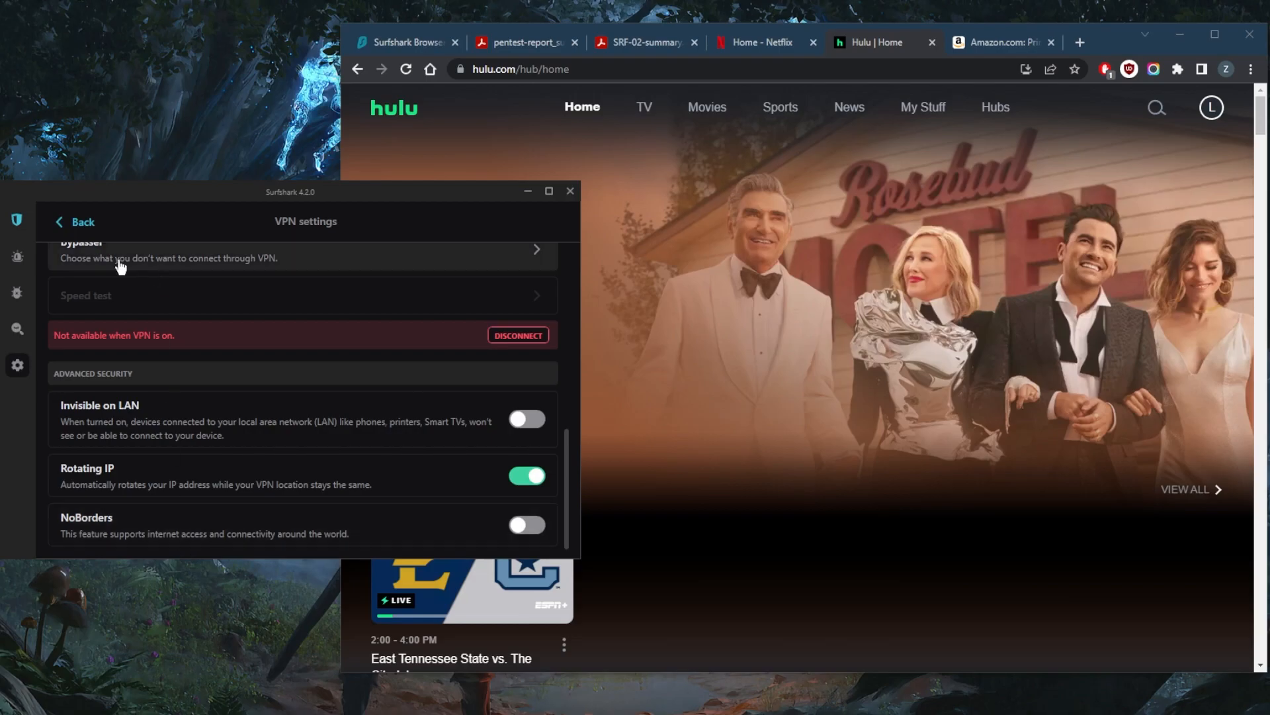
{"action": "left_click", "coordinate": [72, 221]}
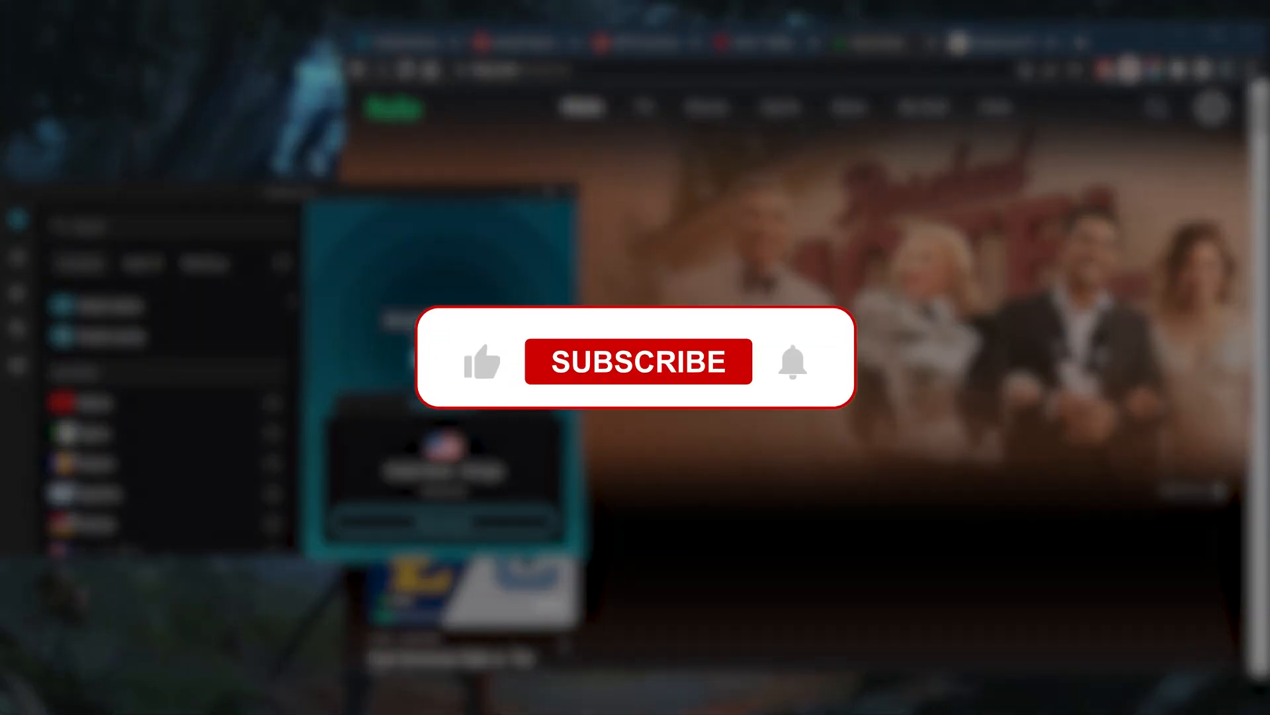
{"action": "left_click", "coordinate": [638, 361]}
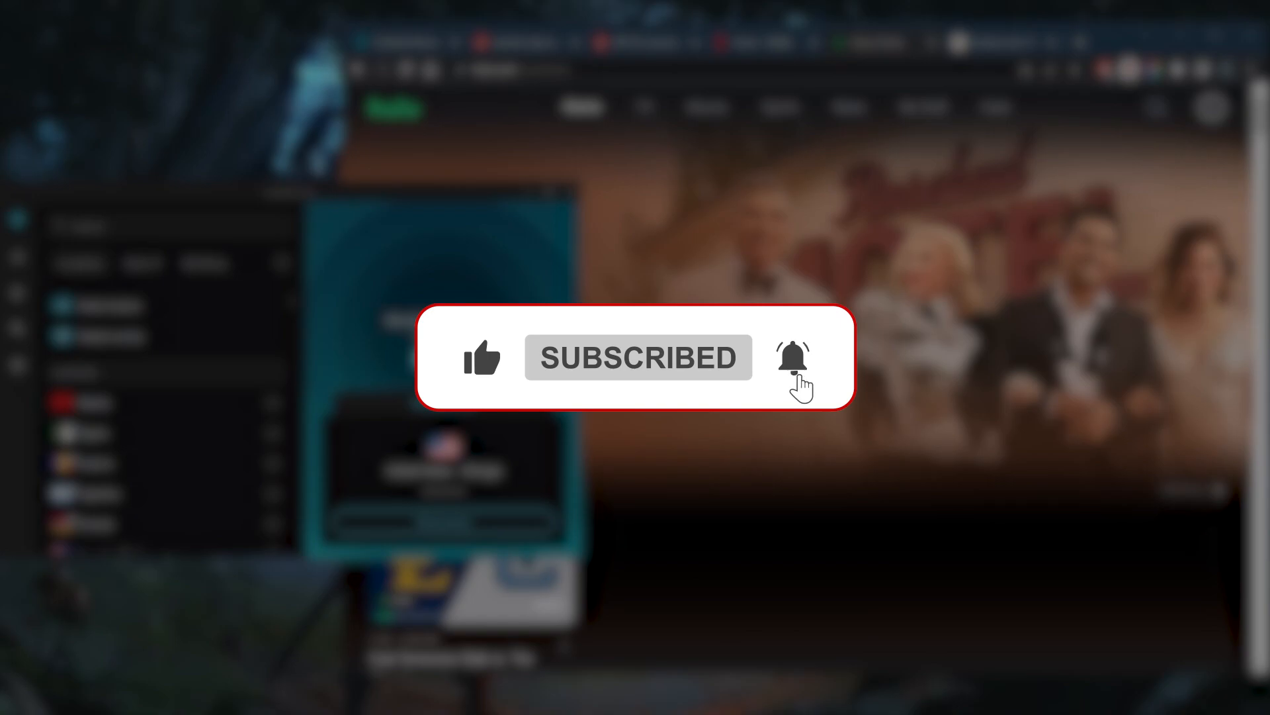